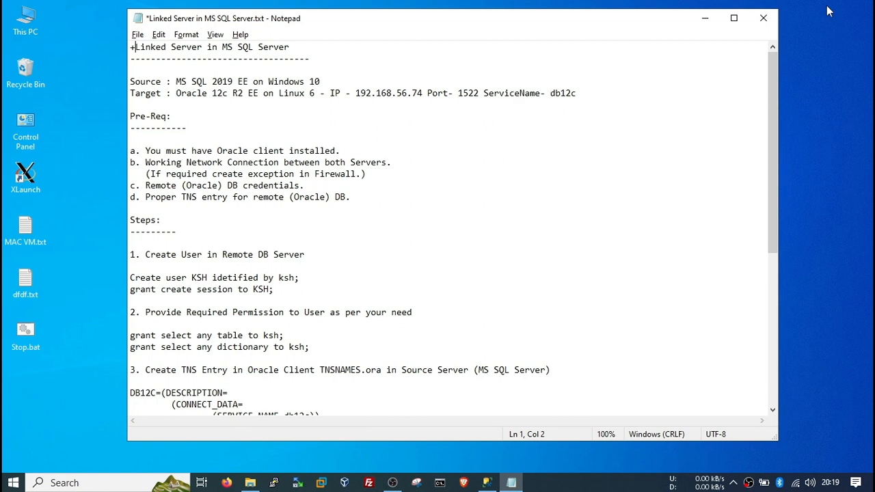
Step: Save the 'Linked Server in MS SQL Server' notes in Notepad
key(Backspace)
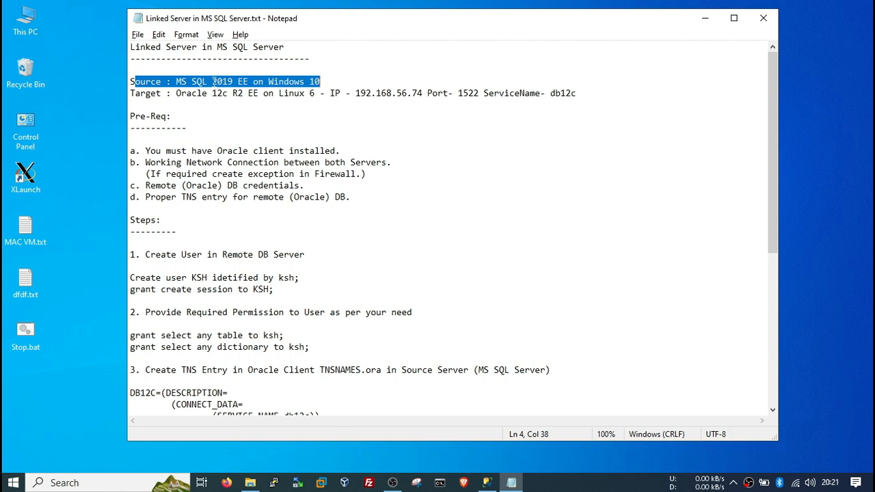
click(135, 93)
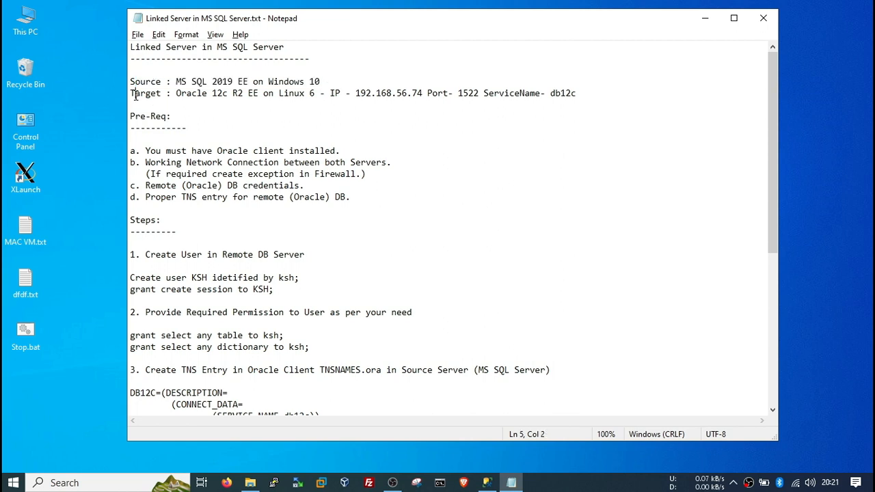
double_click(146, 93)
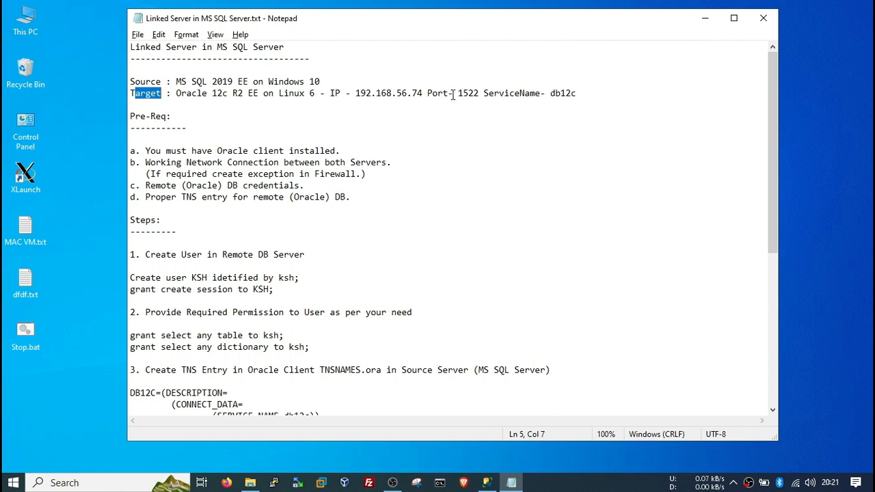
drag(443, 93, 577, 93)
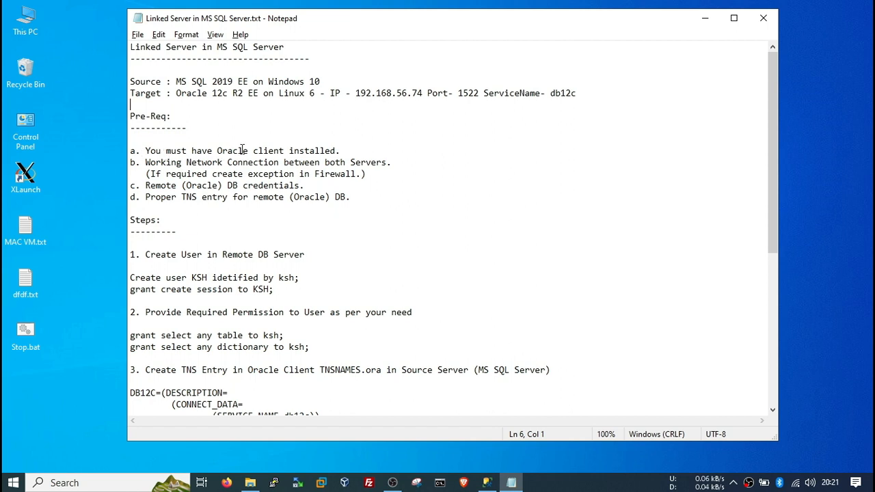
mouse_move(353, 315)
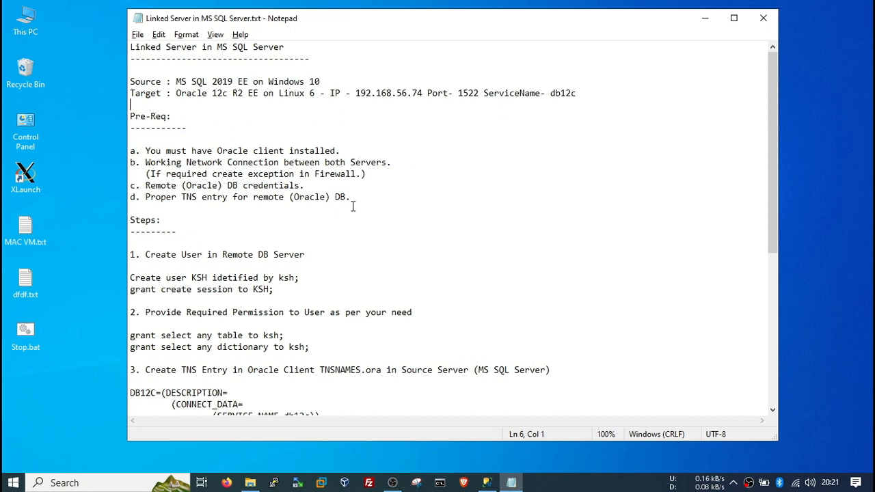
mouse_move(360, 355)
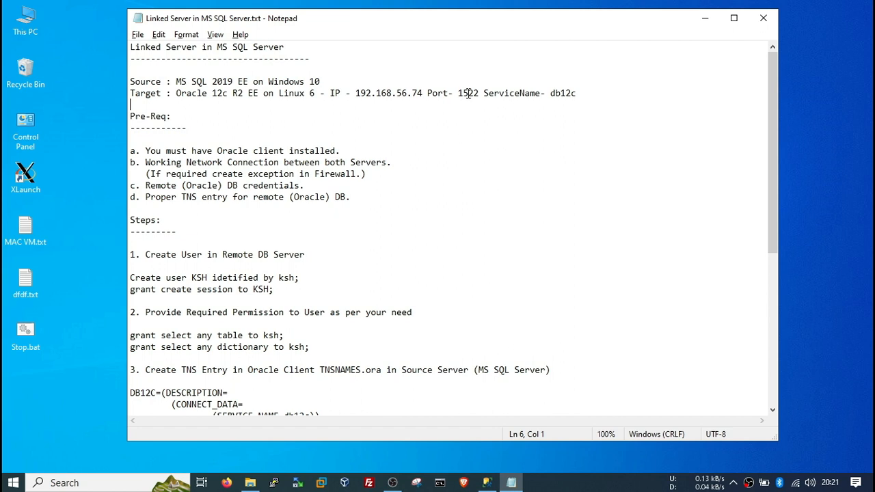
double_click(467, 93)
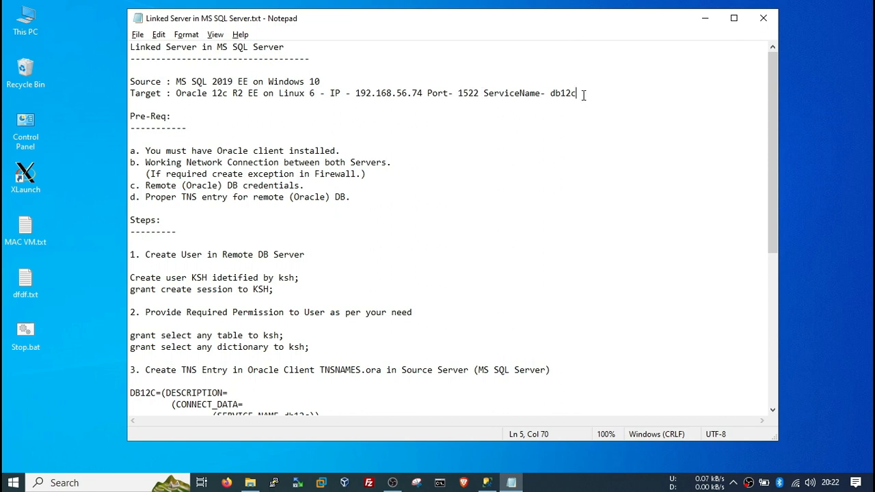
double_click(563, 93)
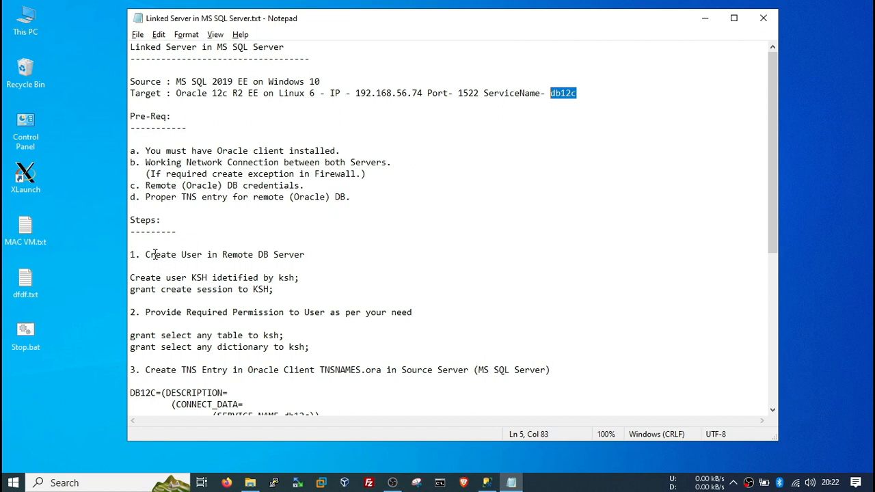
mouse_move(754, 320)
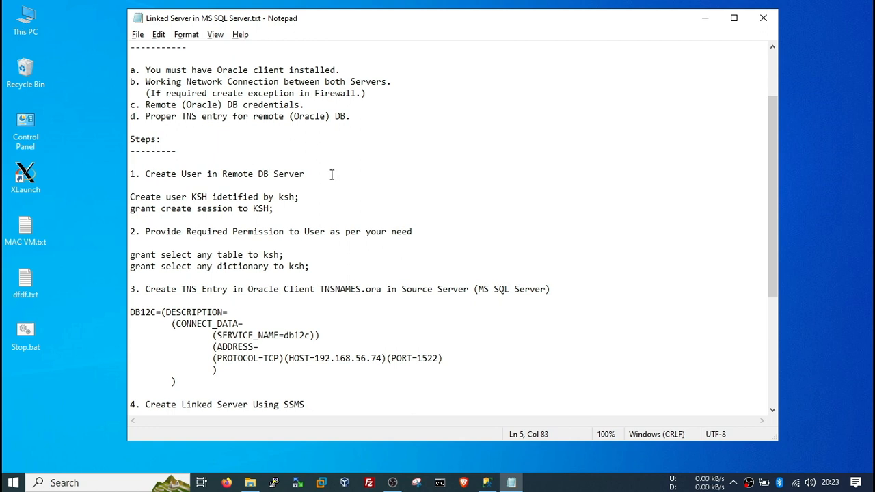
mouse_move(501, 431)
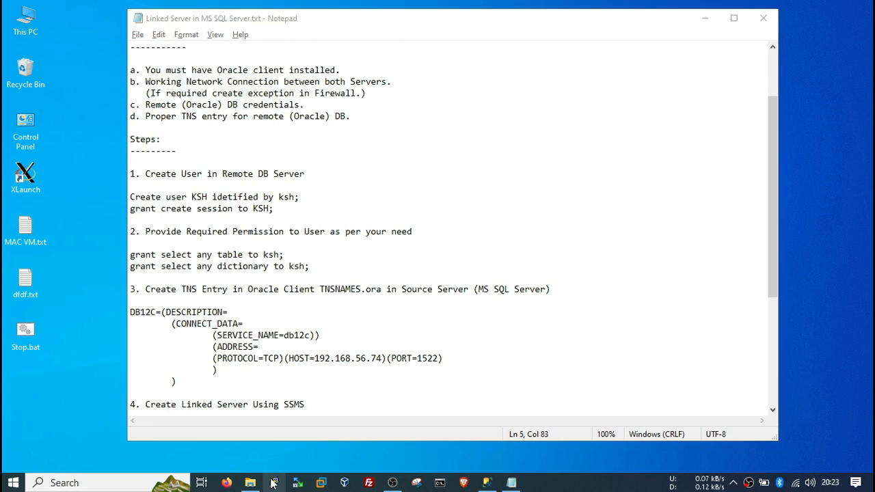
Step: Open the SRV4 PuTTY session and check pmon and tns processes with ps -eaf | grep
right_click(273, 483)
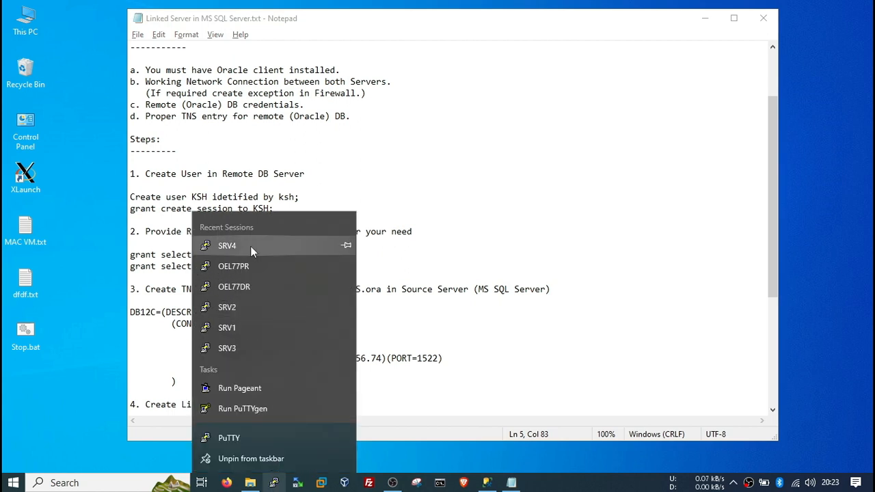
click(227, 246)
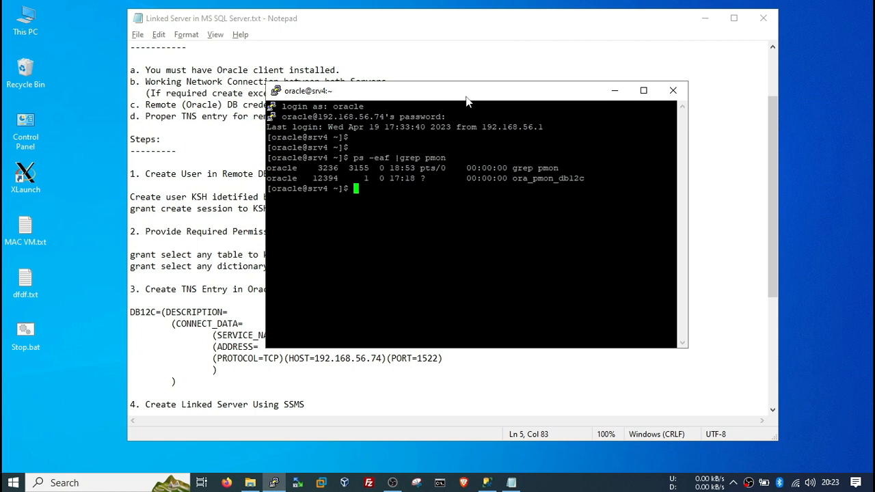
text(o)
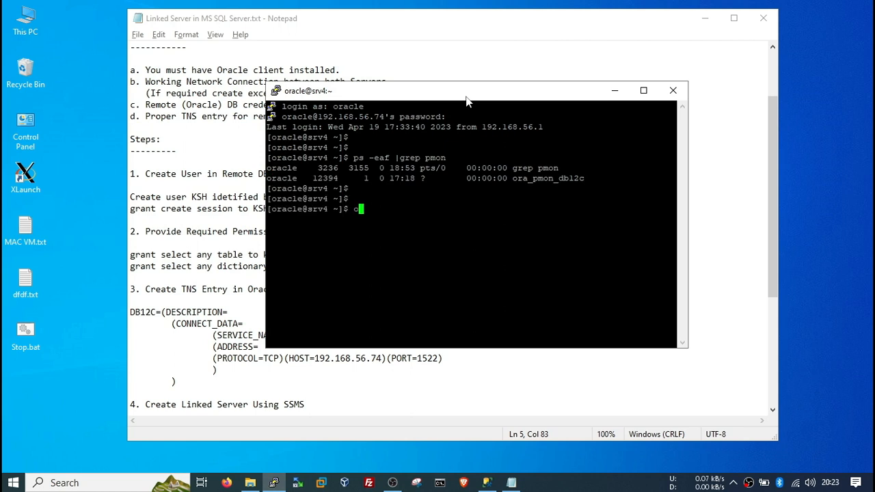
text(ps -eaf)
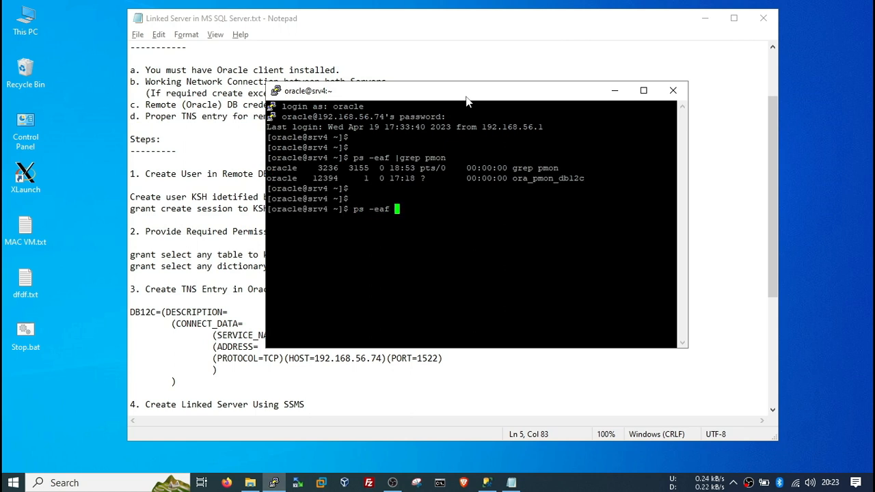
text(|grep tns)
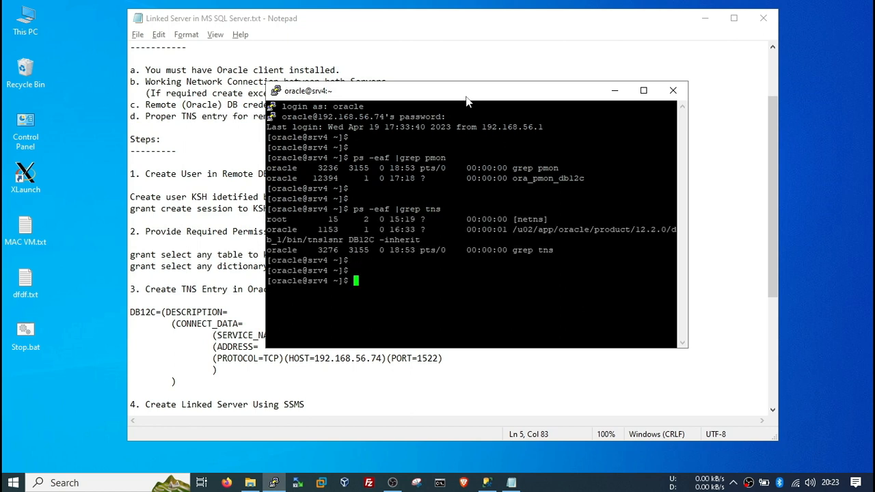
Step: Run lsnrctl status DB12C to confirm the listener reports service db12c ready
double_click(361, 240)
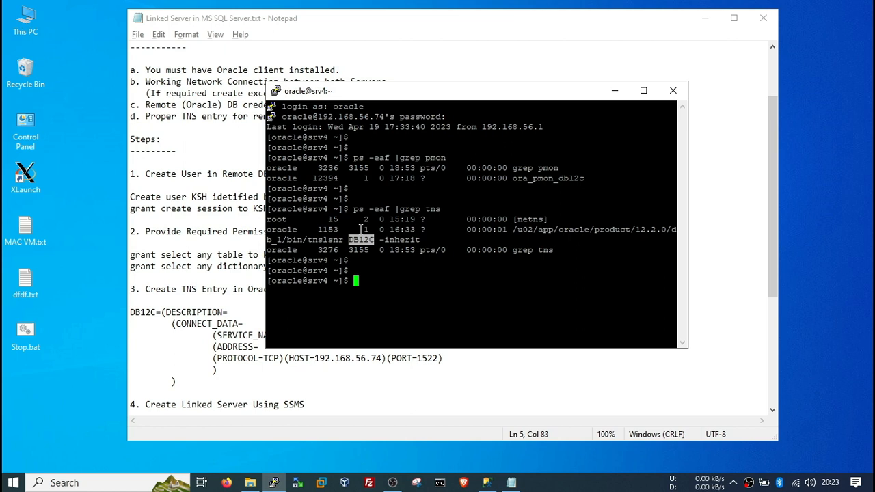
text(lsnrctl sta)
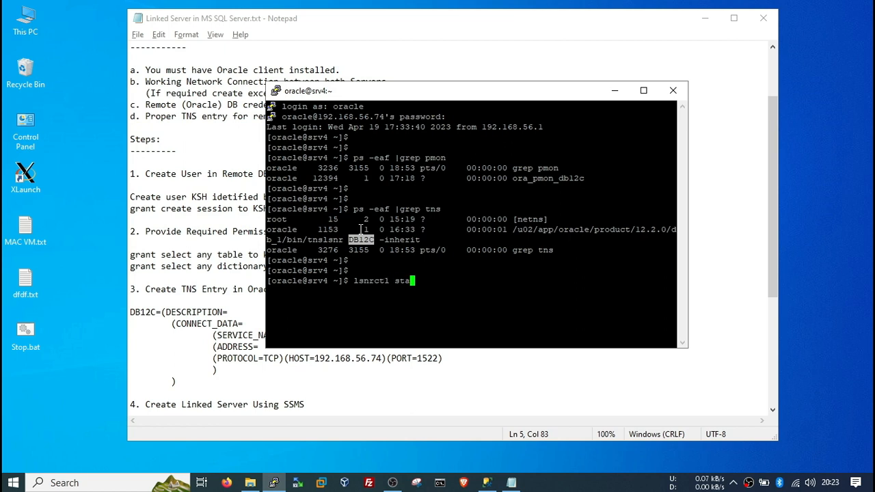
text(us DB12C)
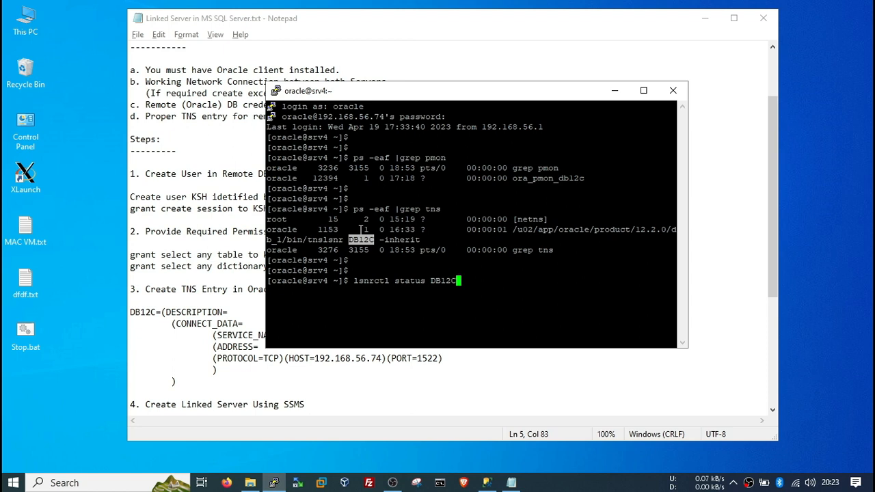
key(Return)
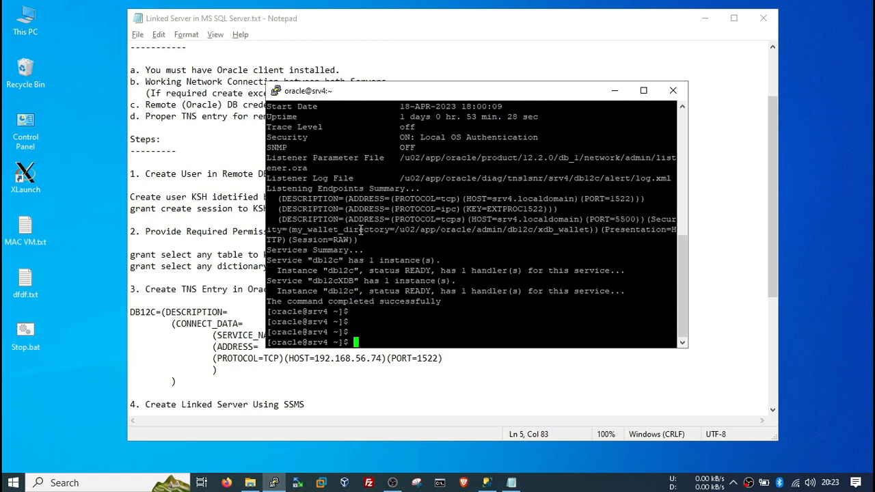
double_click(324, 259)
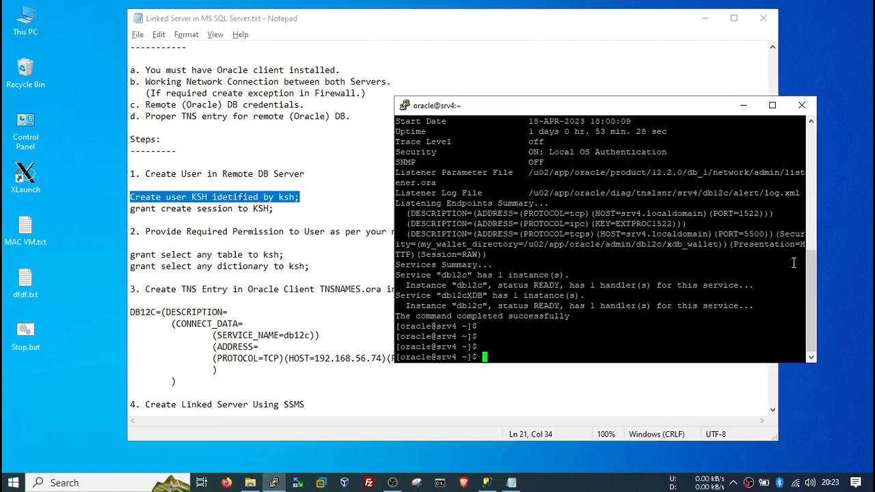
Step: Start SQL*Plus and query name, open_mode from v$database
text(sqlplus)
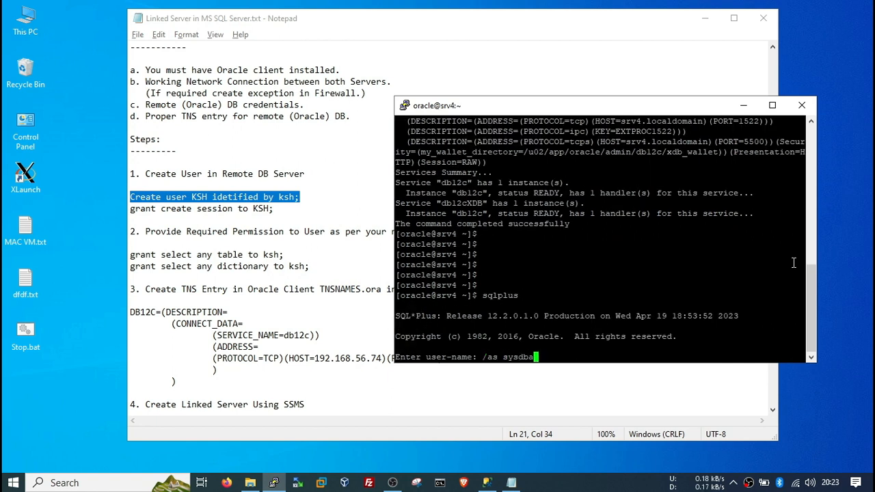
text(select)
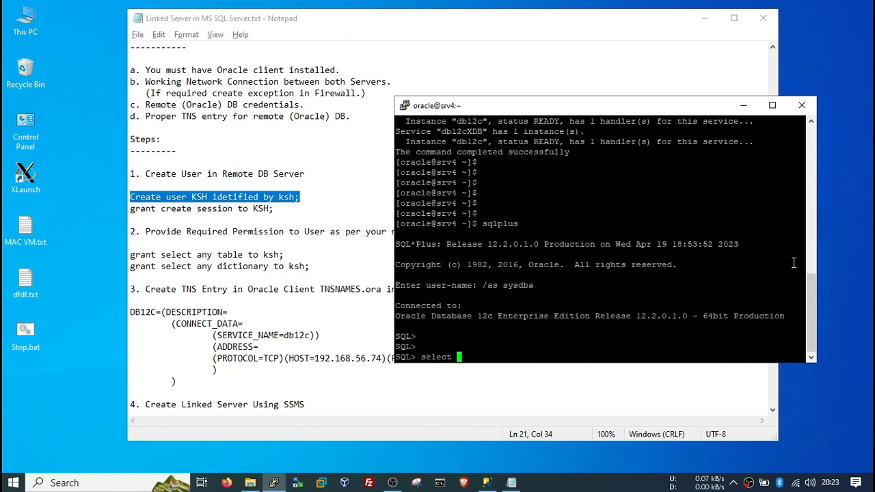
text(name,open_)
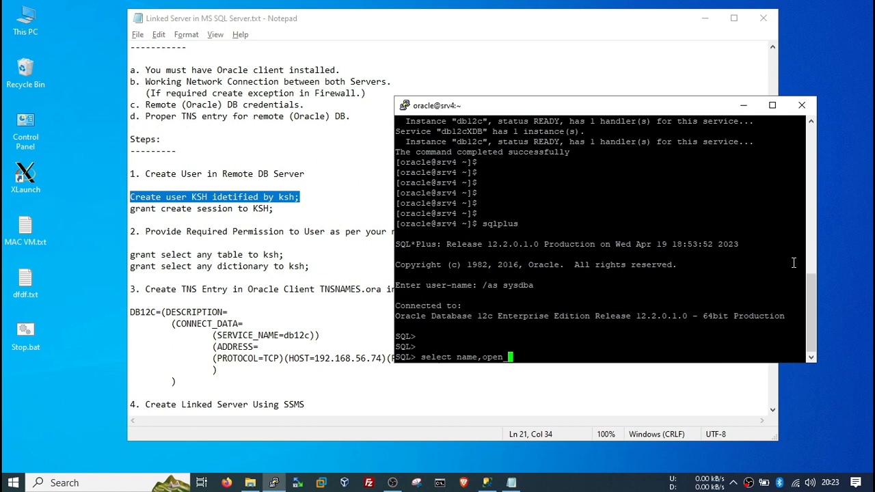
text(_mode from v$)
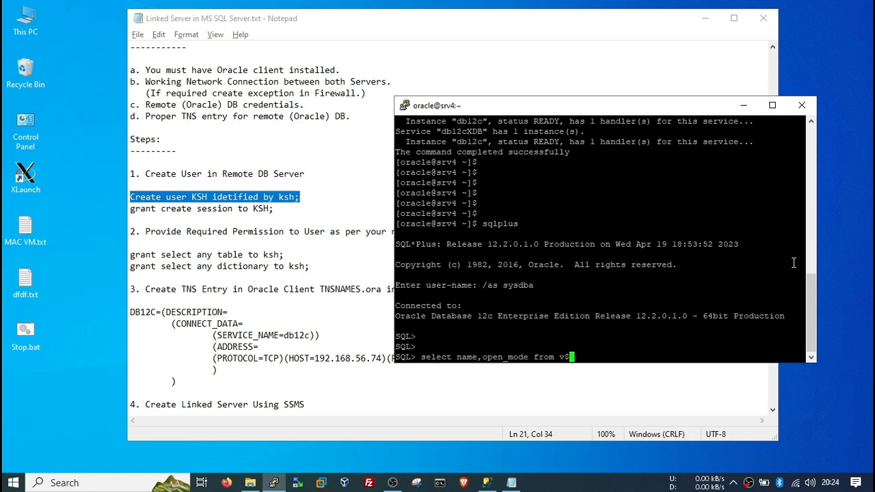
key(enter)
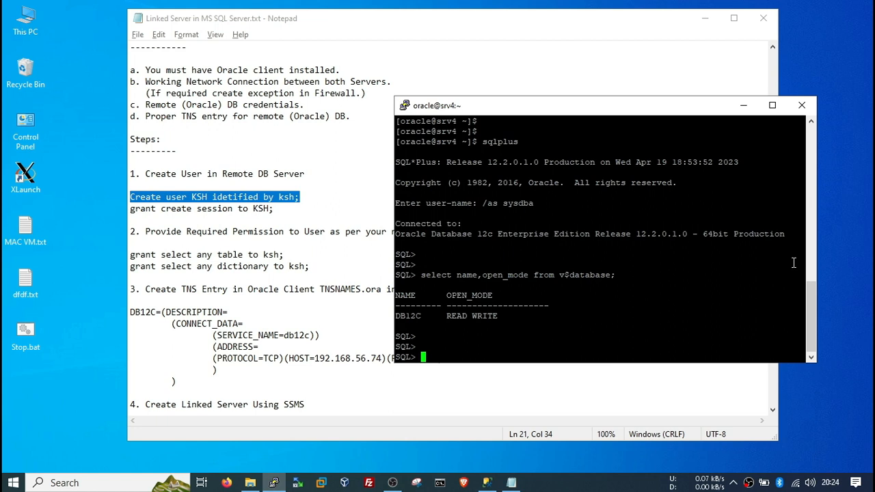
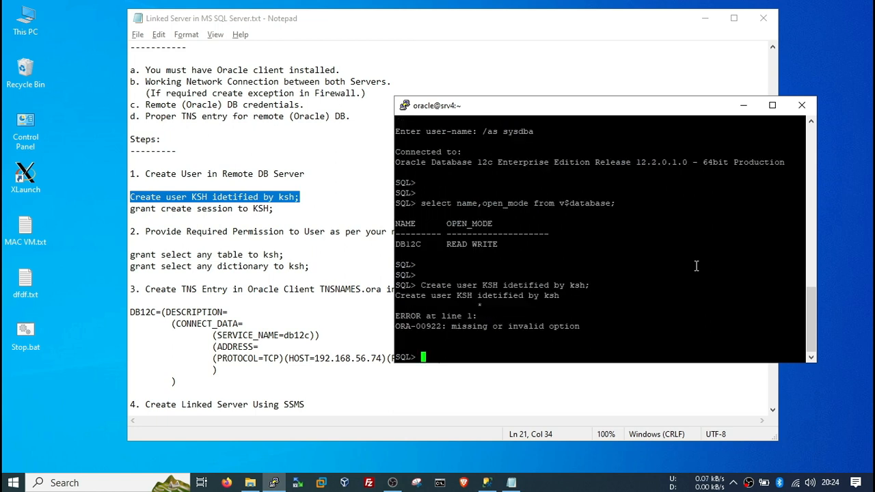
mouse_move(273, 246)
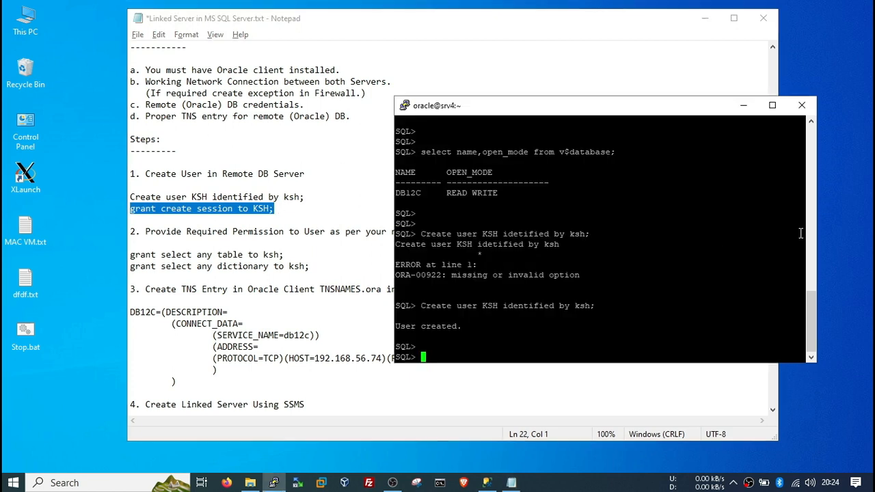
text(grant create session to KSH;)
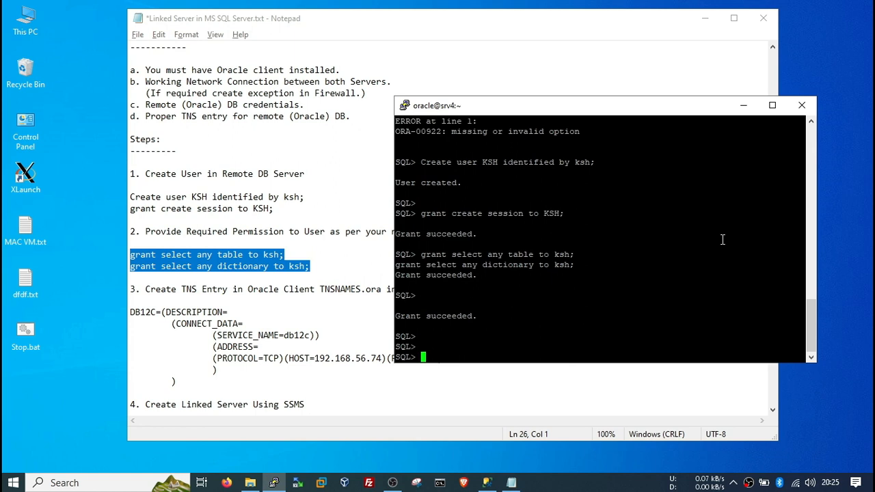
Step: Exit SQL*Plus after granting KSH select any table and select any dictionary
text(exit)
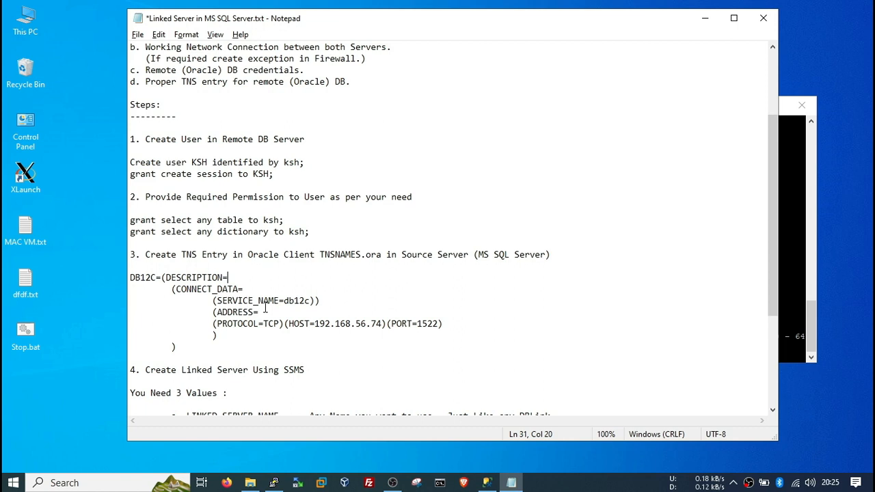
Step: Scroll the notes down to step 3, the db12c TNSNAMES.ora entry
scroll(down, 3)
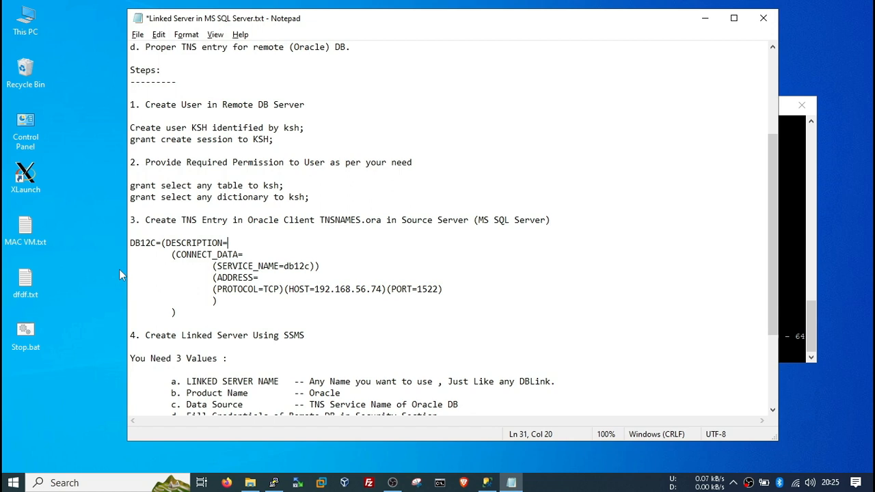
mouse_move(426, 276)
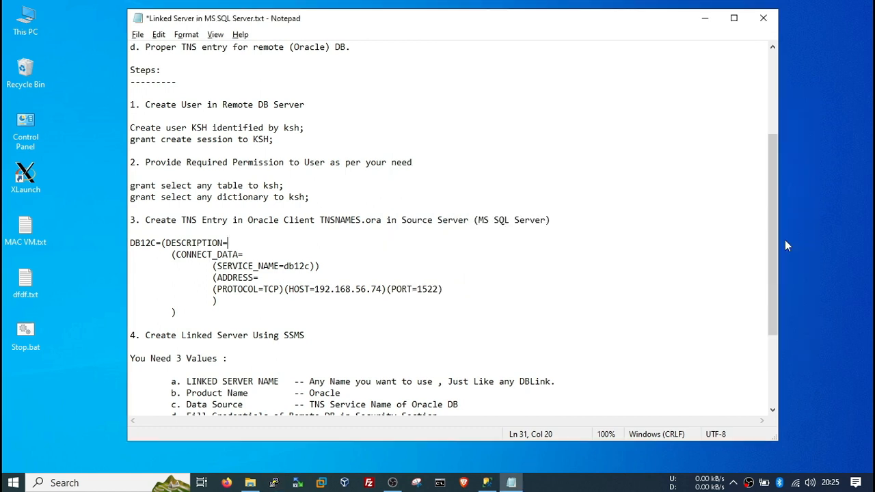
mouse_move(803, 249)
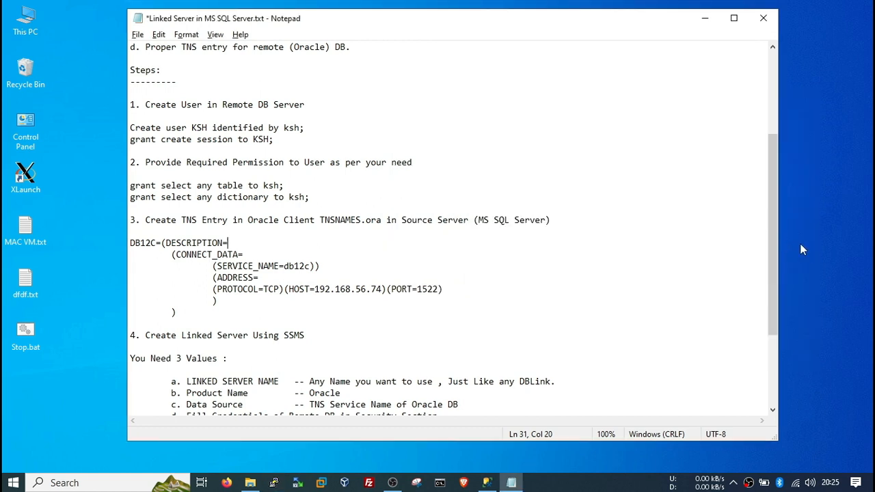
Step: Open Command Prompt and ping the Oracle server 192.168.56.74
click(440, 483)
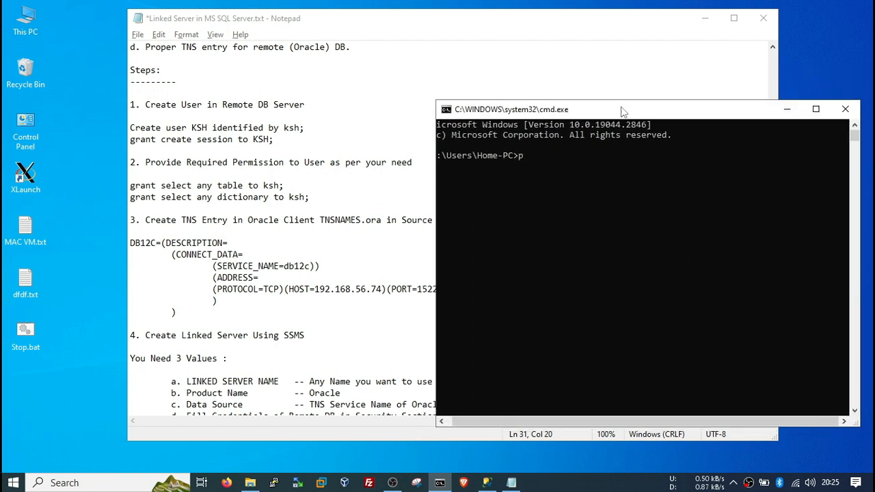
text(ping)
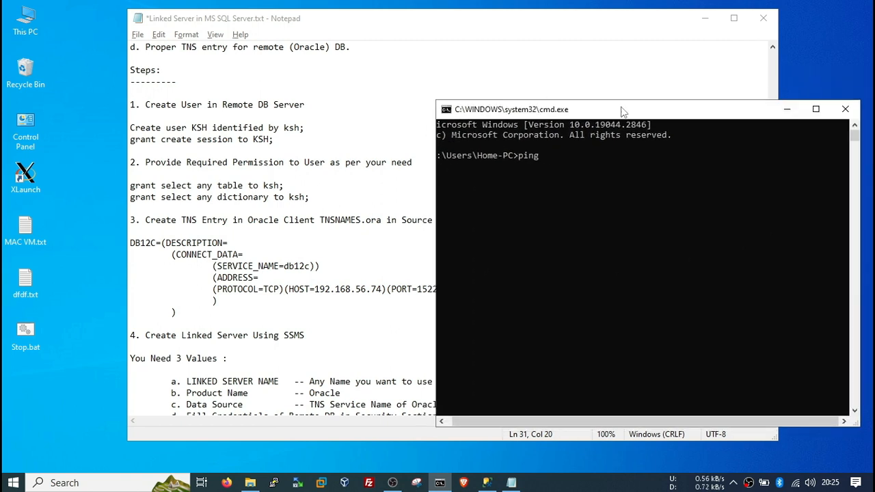
text(192.168.56.)
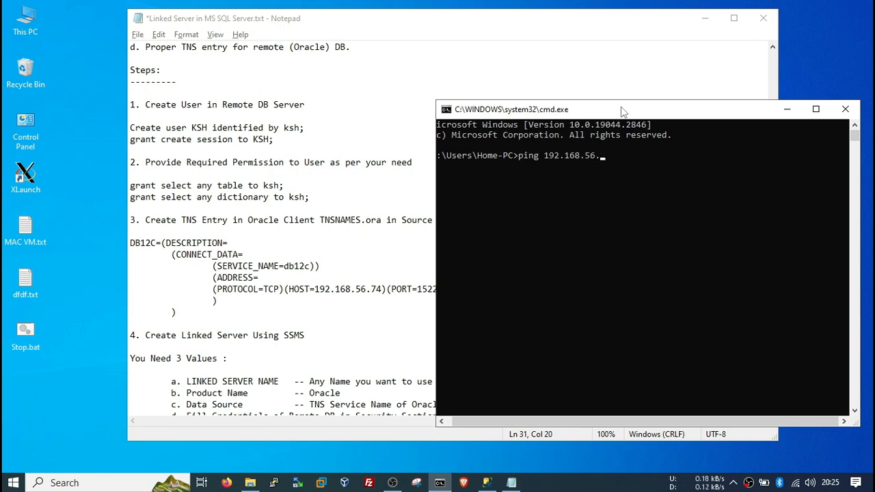
key(enter)
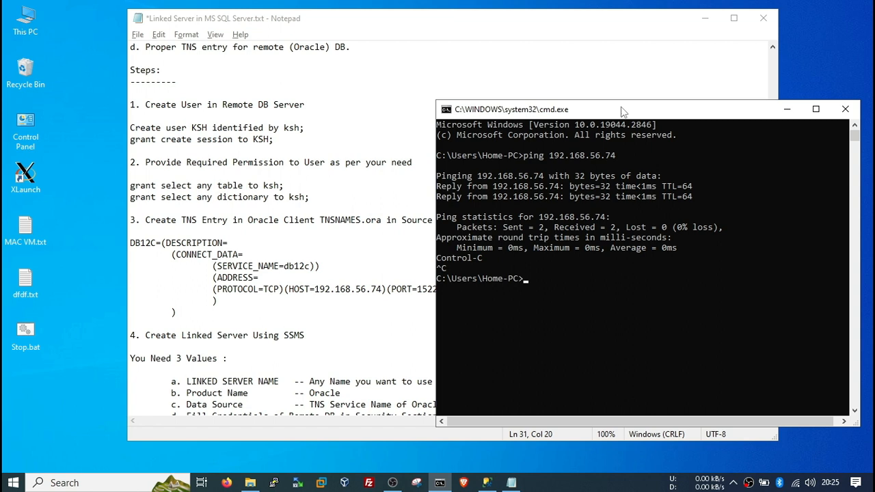
Step: Run tnsping 192.168.56.74:1522 and get an OK reply
text(tn)
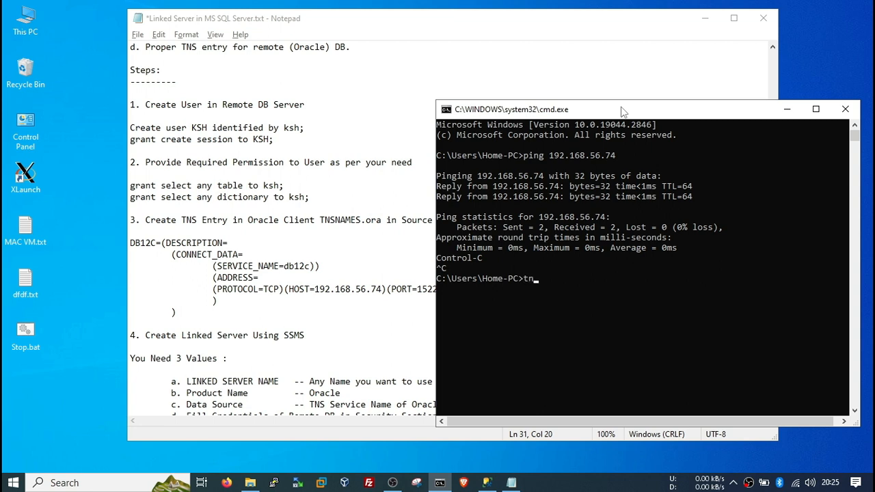
text(sping)
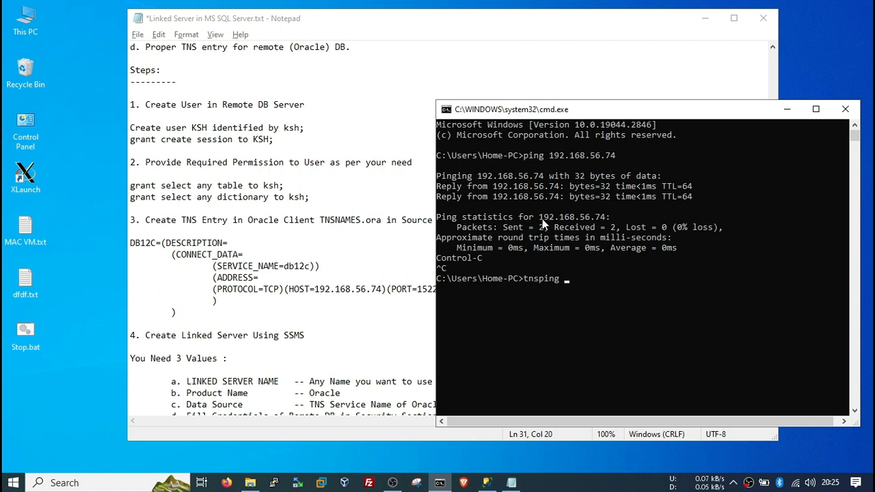
text(192.168.56.74)
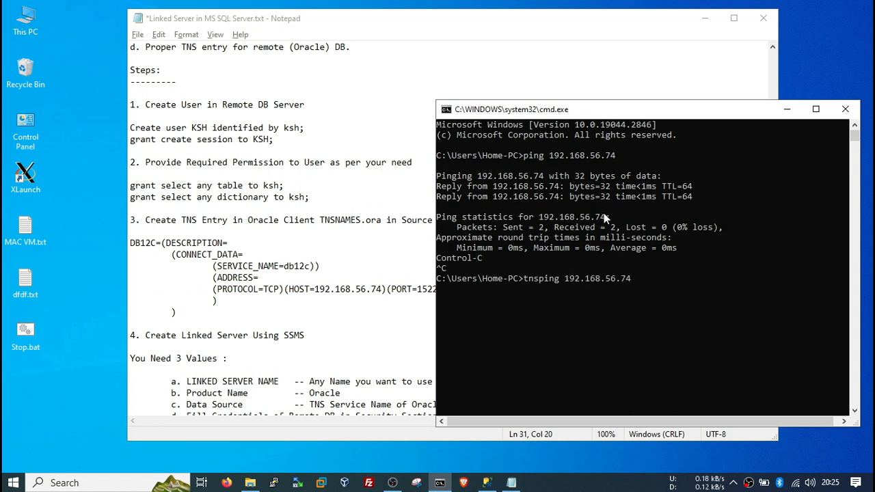
text(:1522)
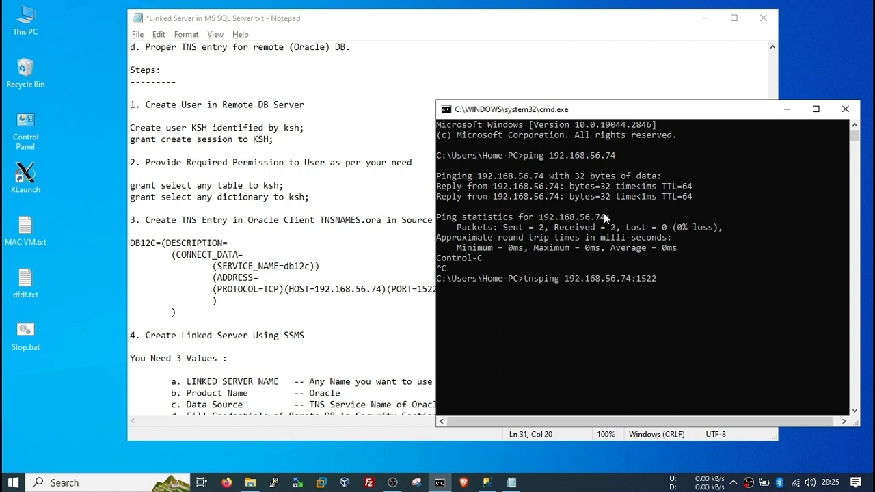
key(enter)
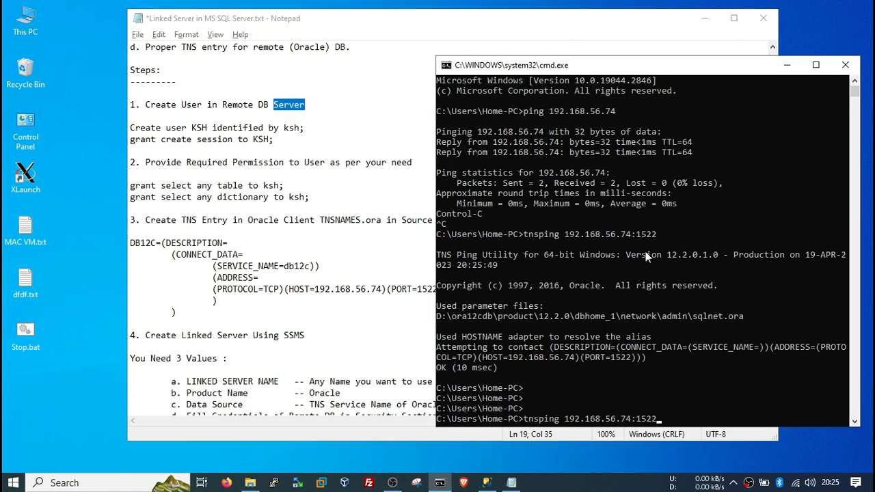
text(/db)
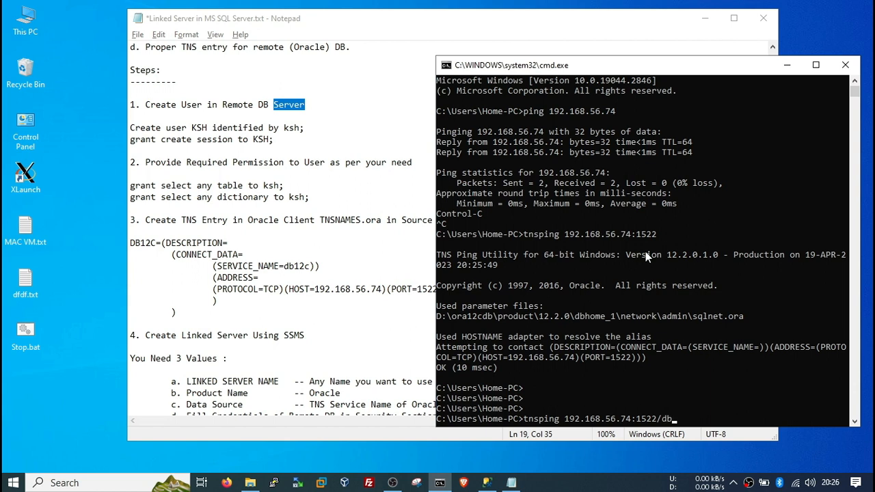
key(enter)
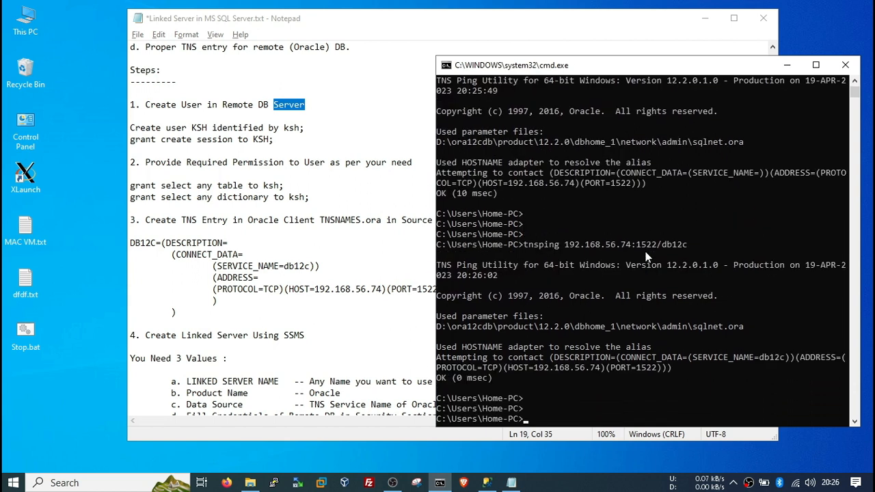
text(sqlplus)
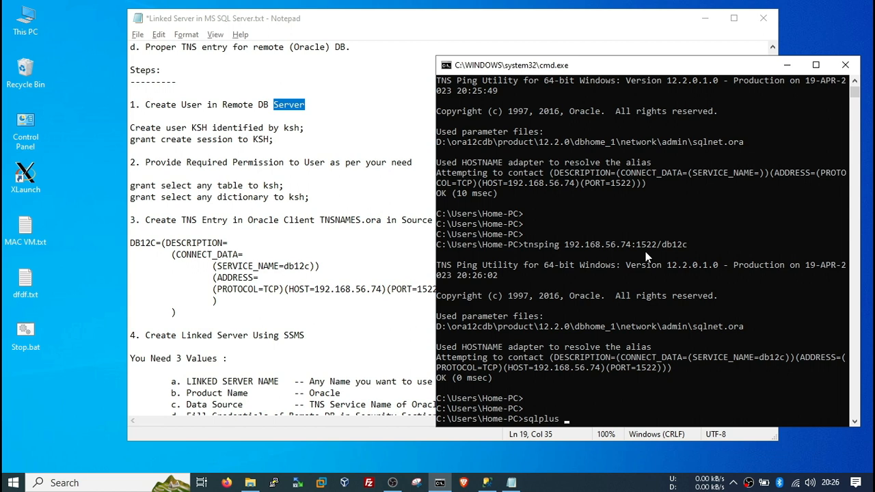
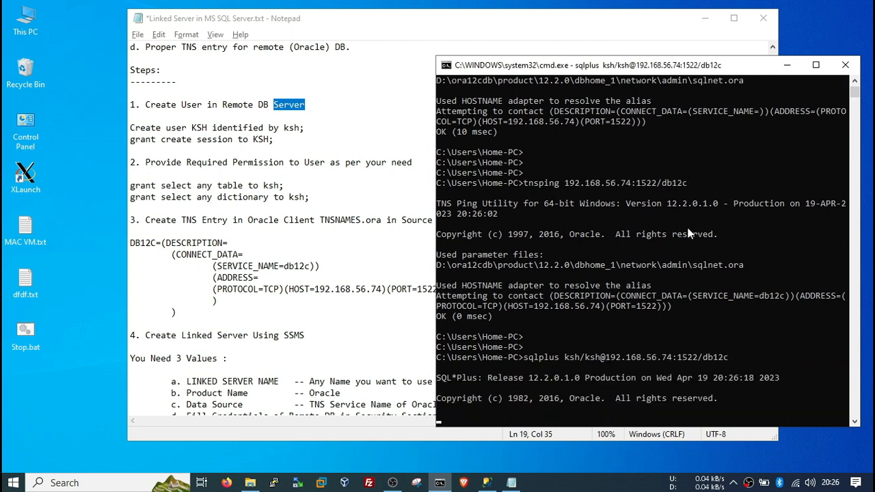
Step: Query name, open_mode from v$database to confirm DB12C is READ WRITE
text(select name)
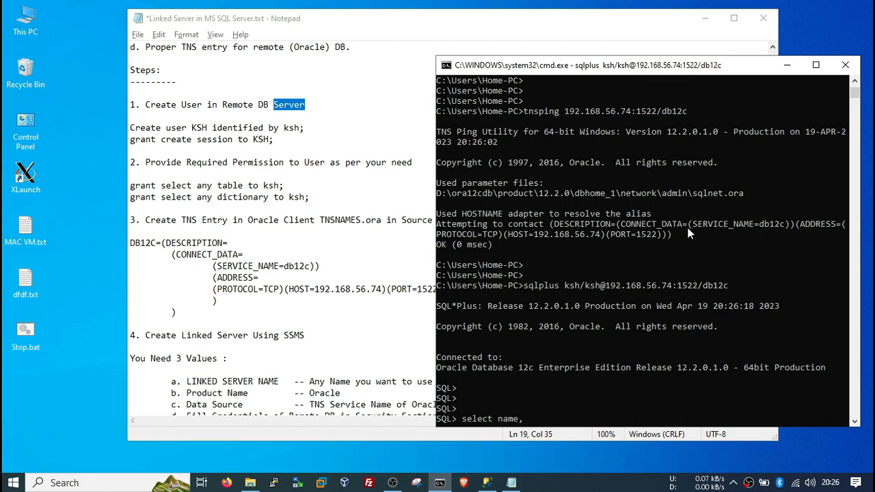
text(,open_modefr)
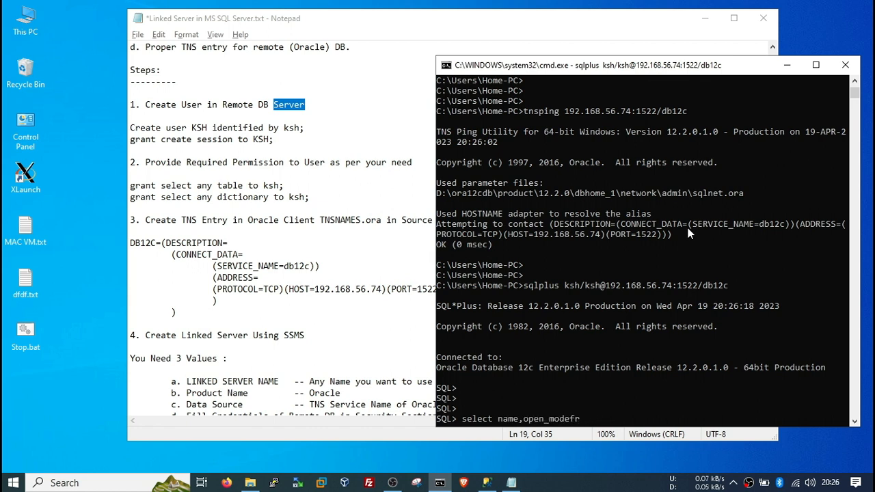
text(from v$database;)
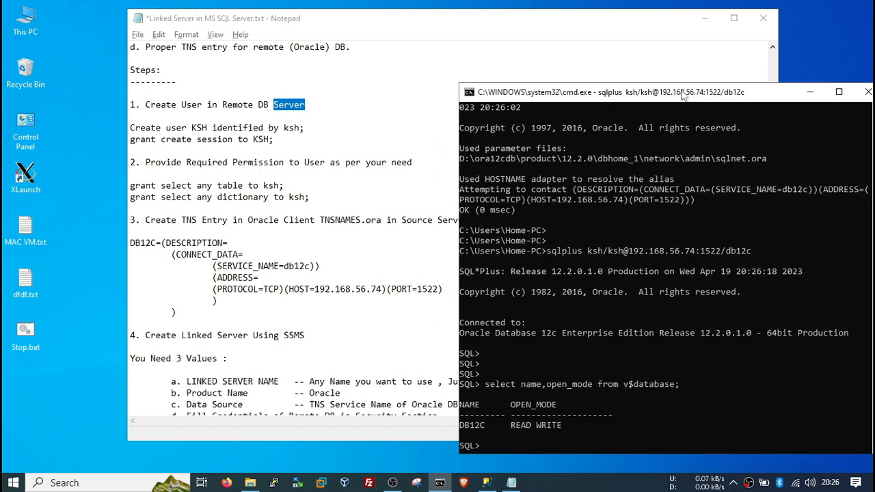
mouse_move(667, 226)
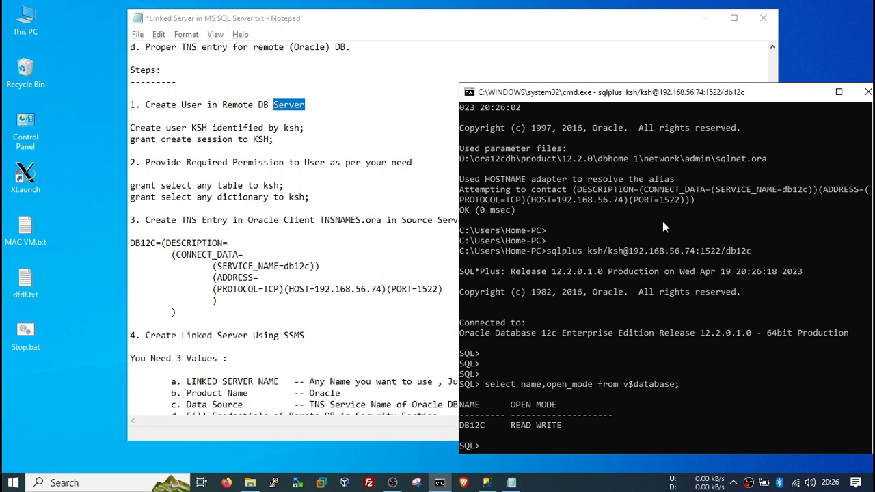
mouse_move(589, 238)
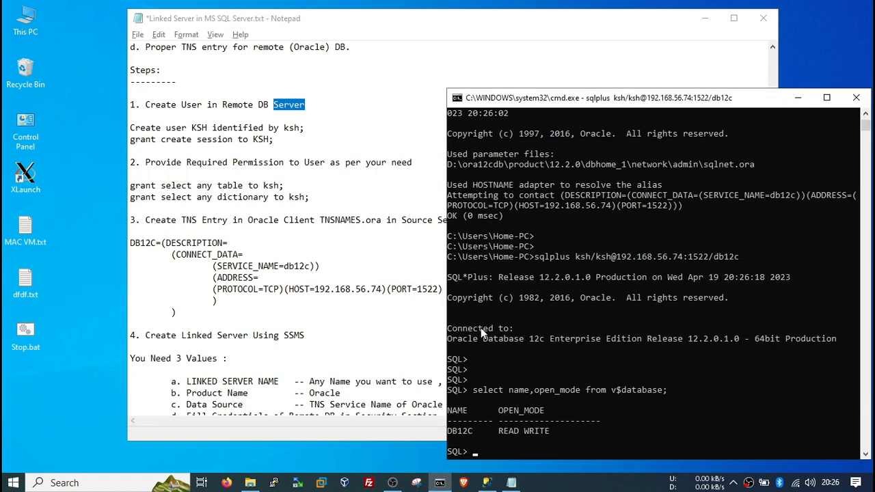
mouse_move(711, 212)
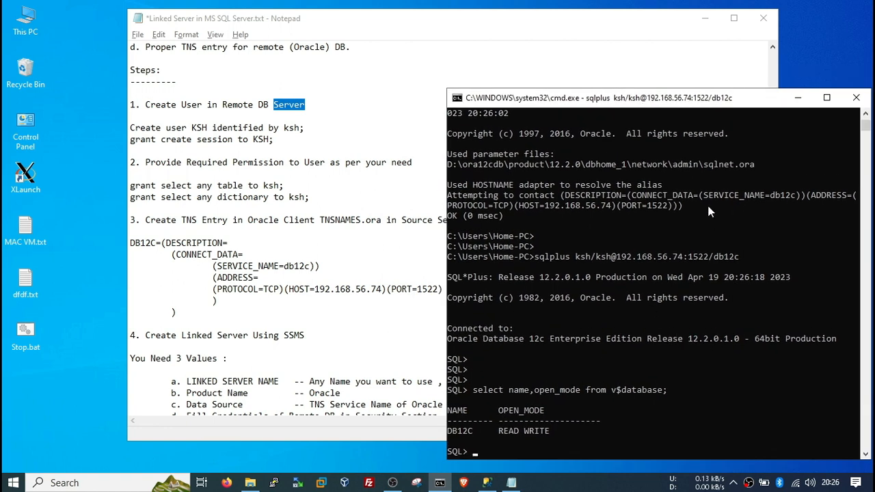
mouse_move(590, 262)
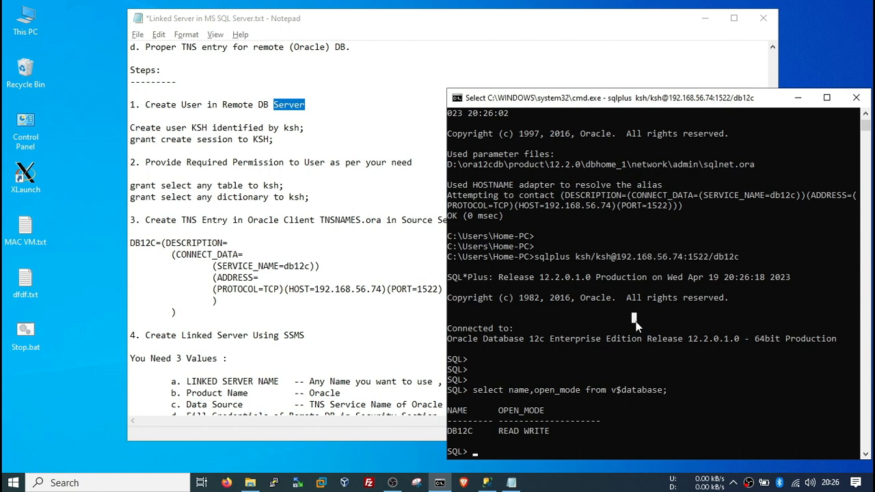
Step: Exit SQL*Plus, then highlight the DB12C TNS entry block and the TNSNAMES.ora name
text(exit)
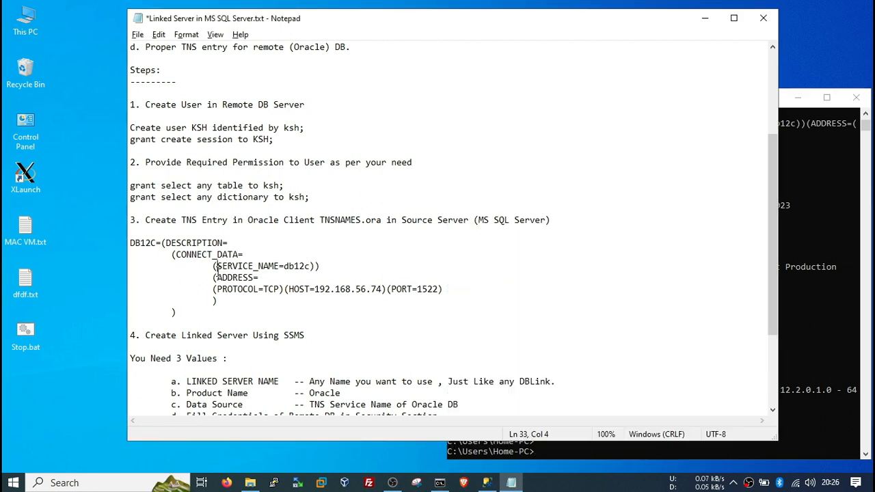
drag(130, 244, 216, 300)
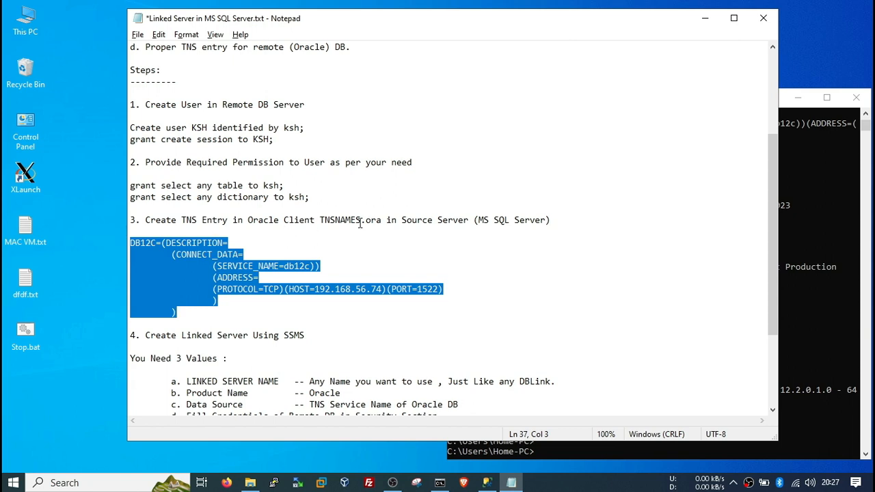
double_click(350, 219)
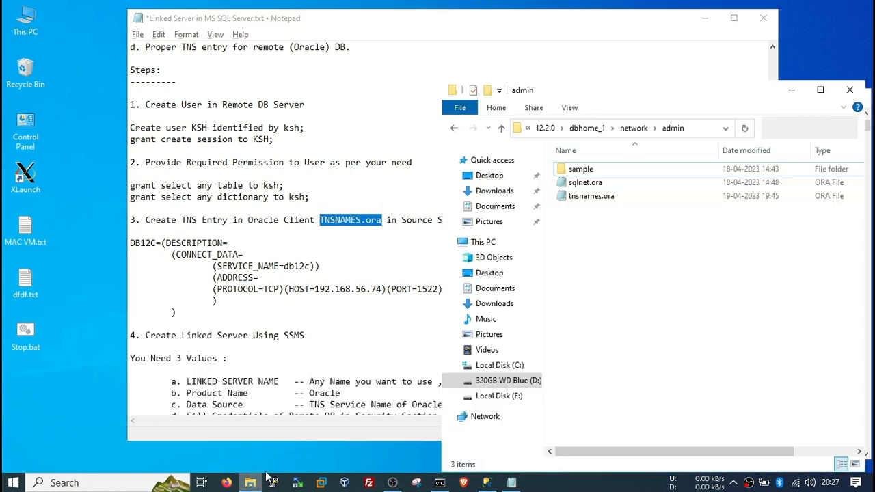
Step: Open tnsnames.ora from network\admin, check its DB12C entry, and close it
click(590, 195)
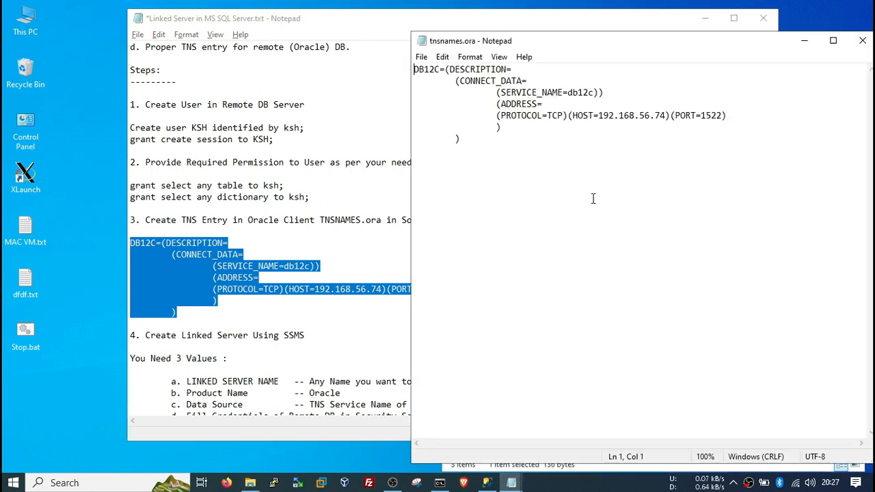
key(ctrl+a)
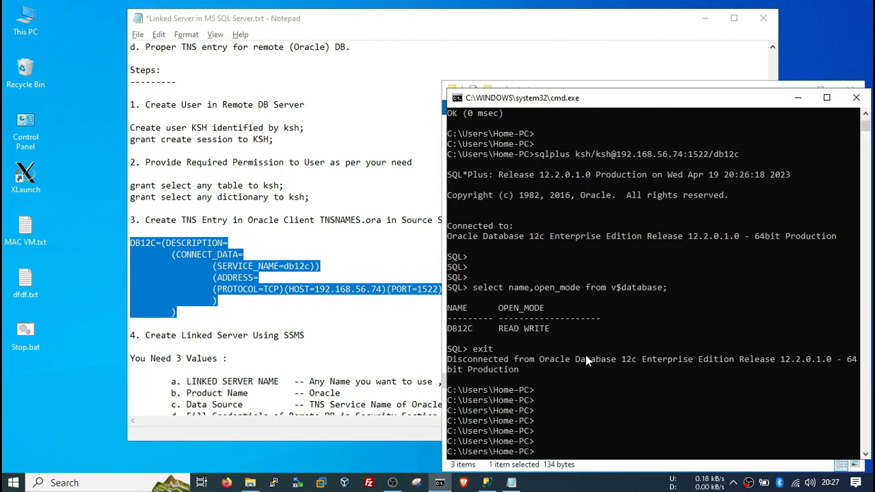
Step: Run tnsping DB12C to resolve the alias and get an OK reply
text(tnsping)
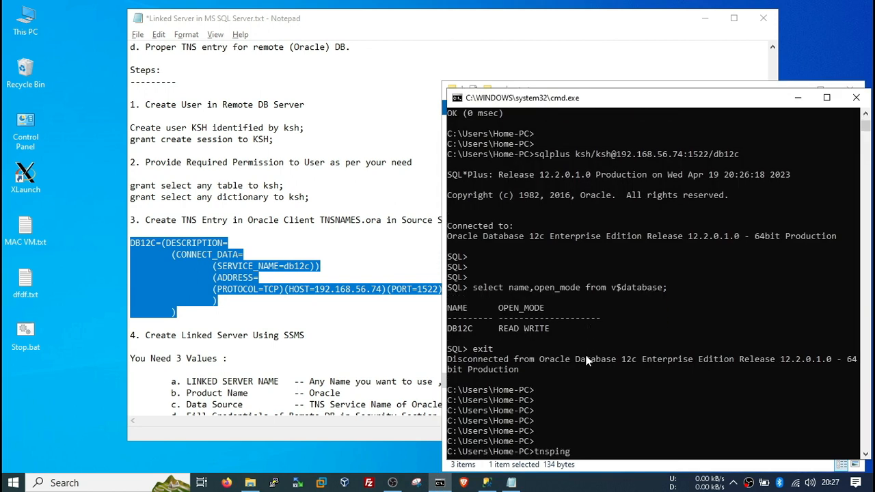
mouse_move(615, 377)
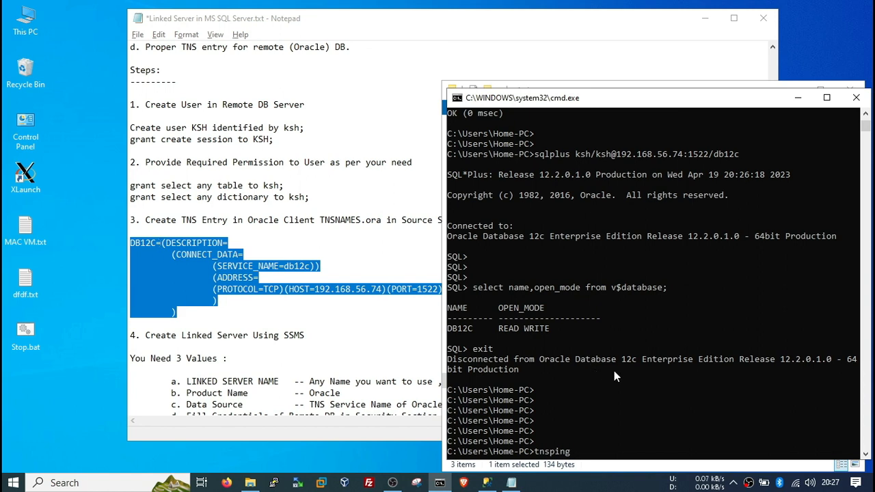
text(DB12C)
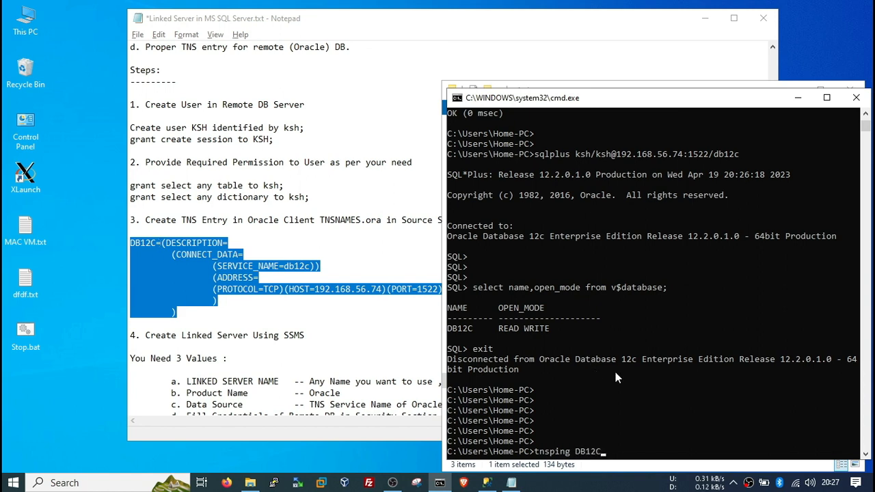
key(enter)
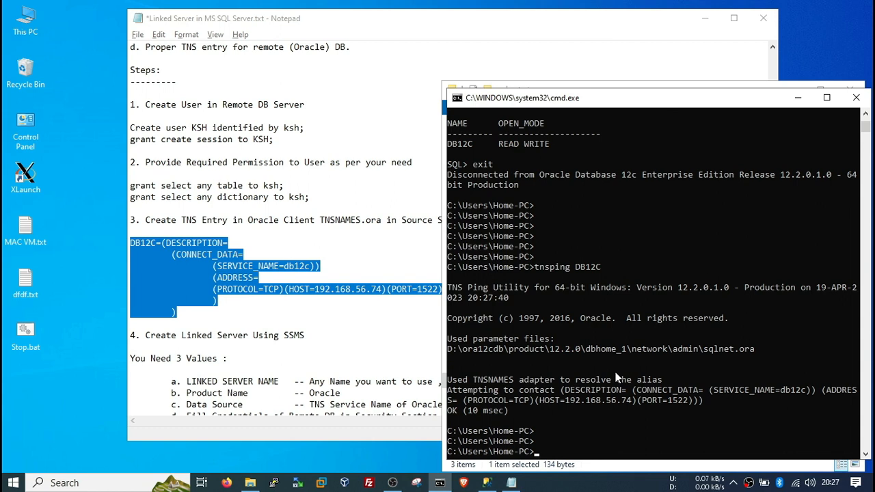
mouse_move(386, 353)
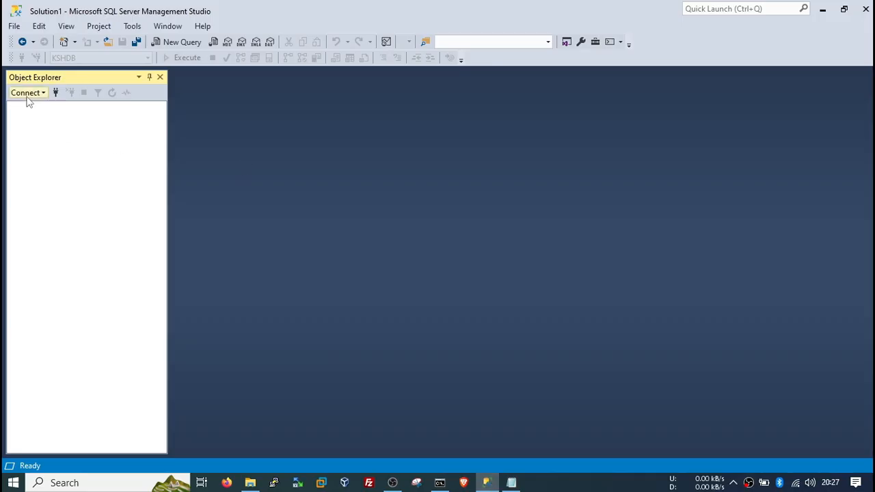
Step: Connect Object Explorer to the local SQL Server instance as ksh with its password
click(27, 93)
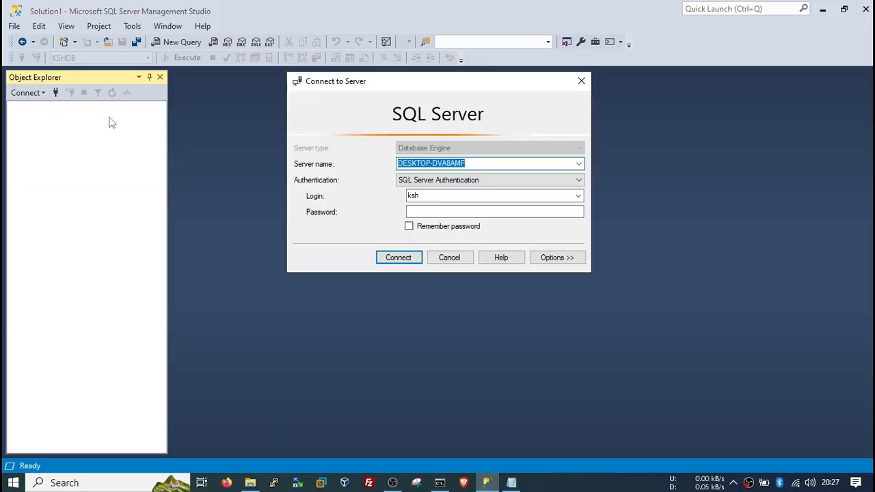
click(578, 164)
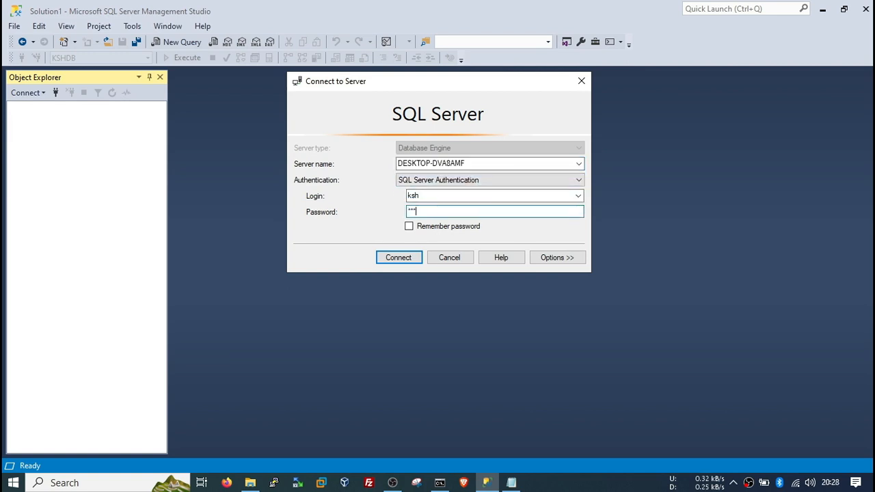
click(399, 257)
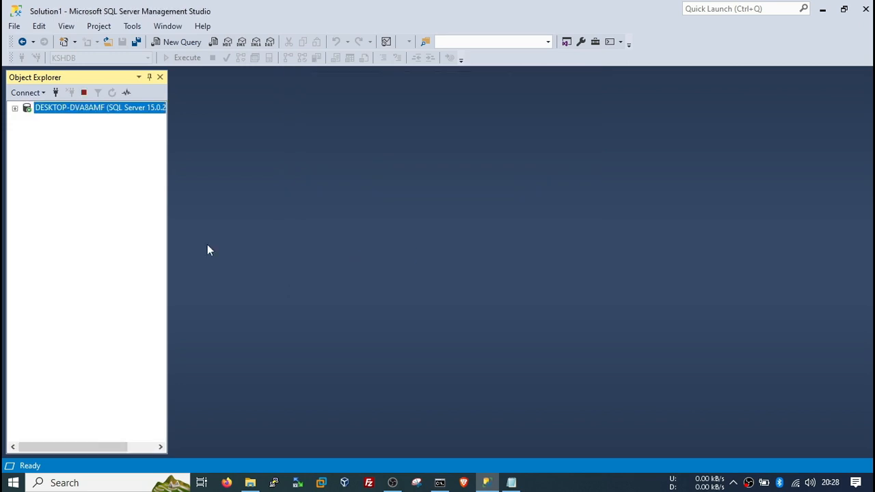
Step: Start a New Linked Server from Linked Servers under the server's Server Objects
click(15, 107)
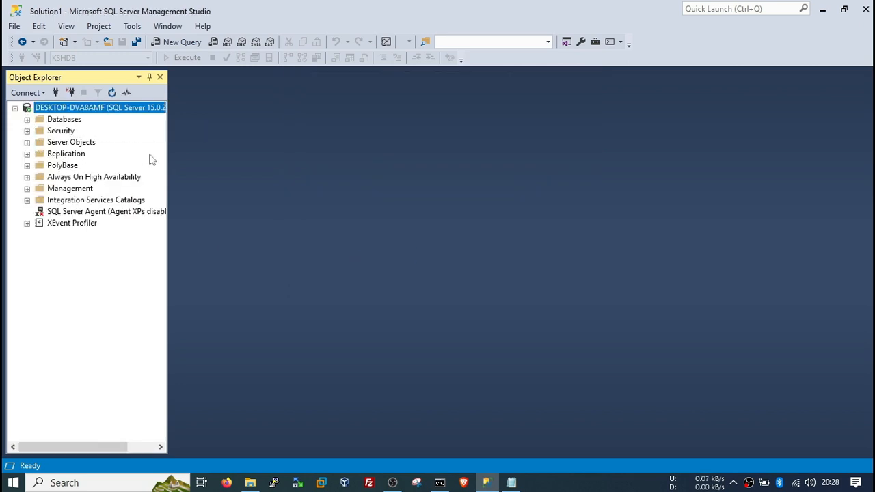
click(71, 142)
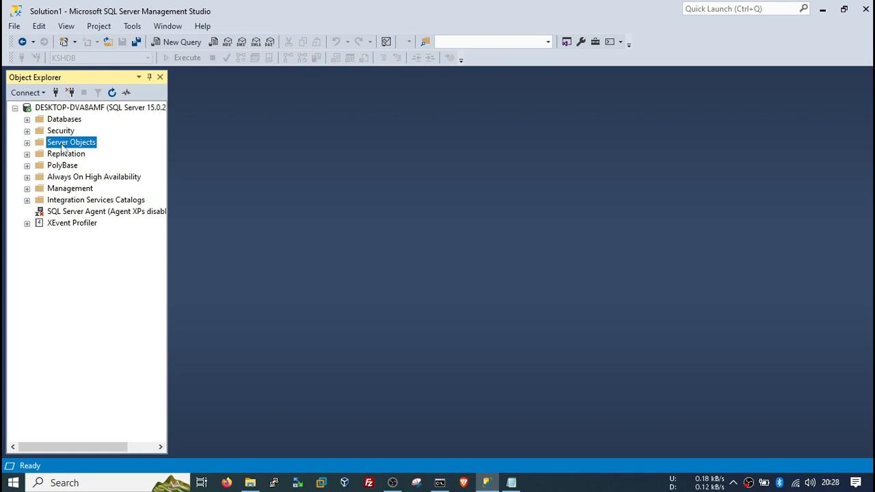
click(27, 142)
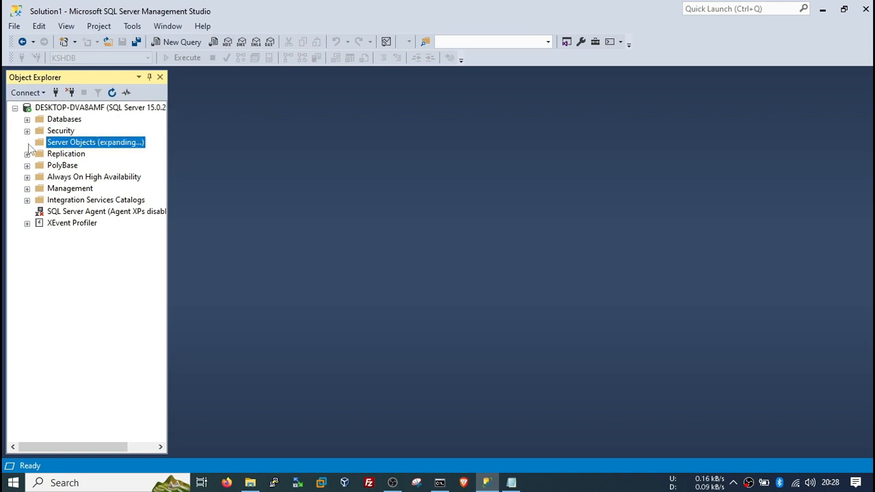
click(27, 142)
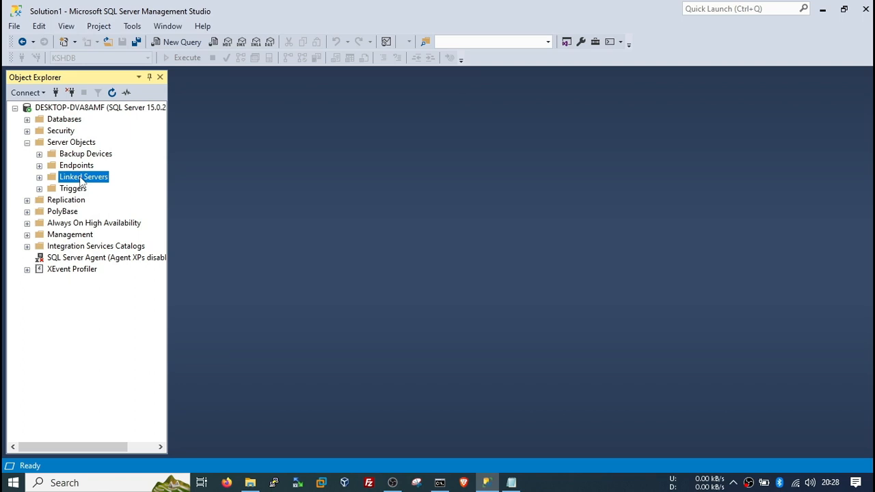
right_click(83, 176)
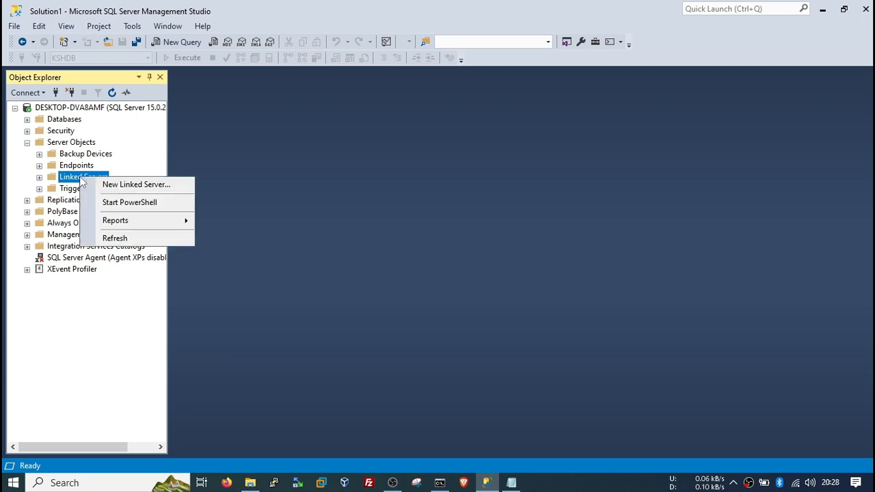
mouse_move(137, 184)
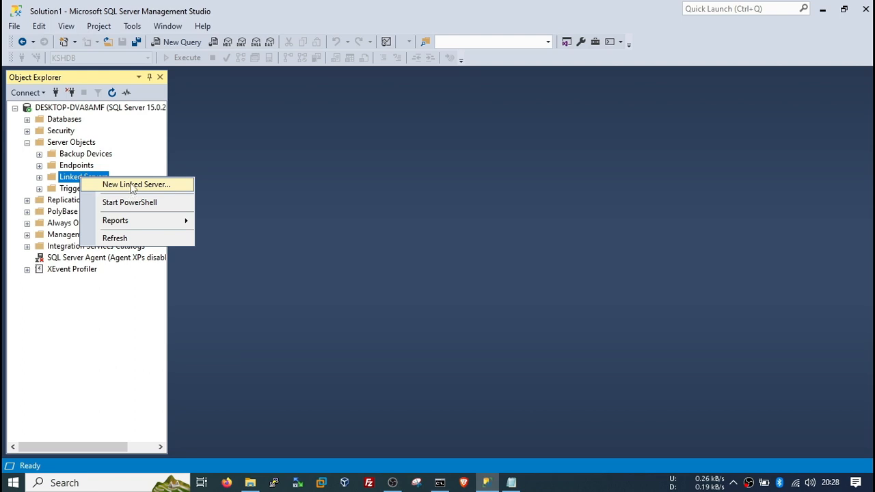
click(136, 184)
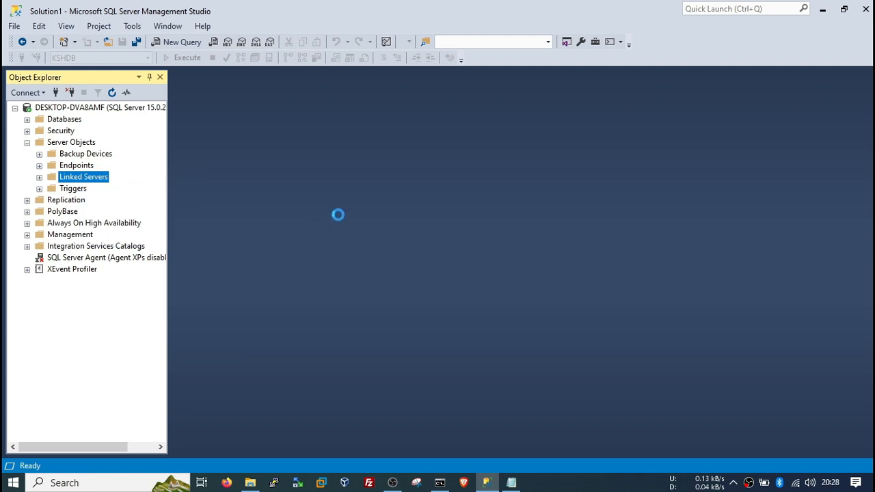
mouse_move(375, 207)
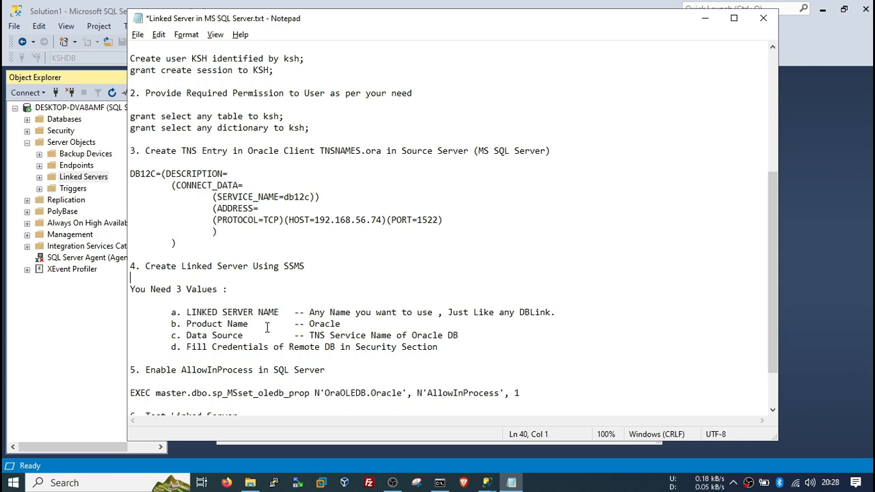
mouse_move(286, 312)
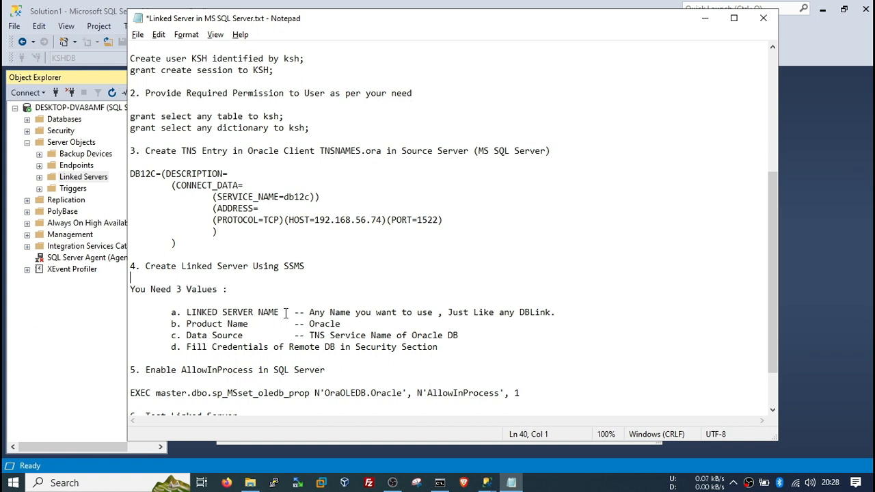
mouse_move(372, 309)
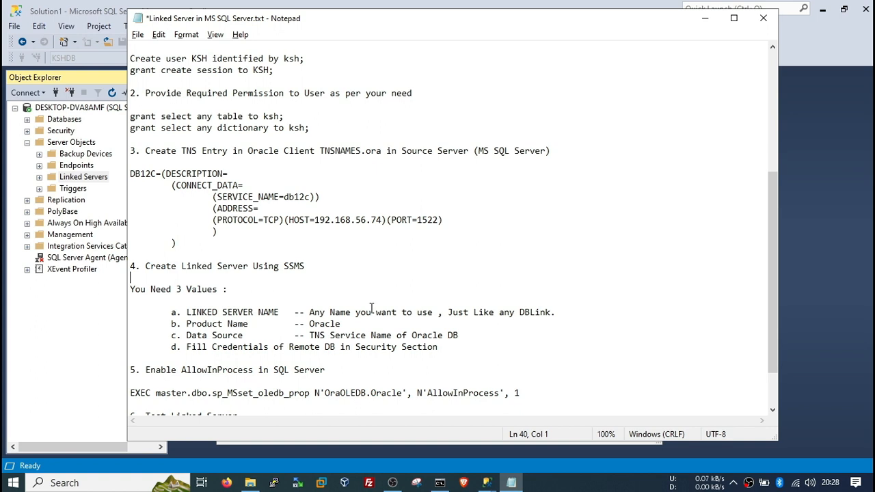
Step: Highlight step 4's linked-server values in the notes: product Oracle and remote DB credentials
double_click(205, 323)
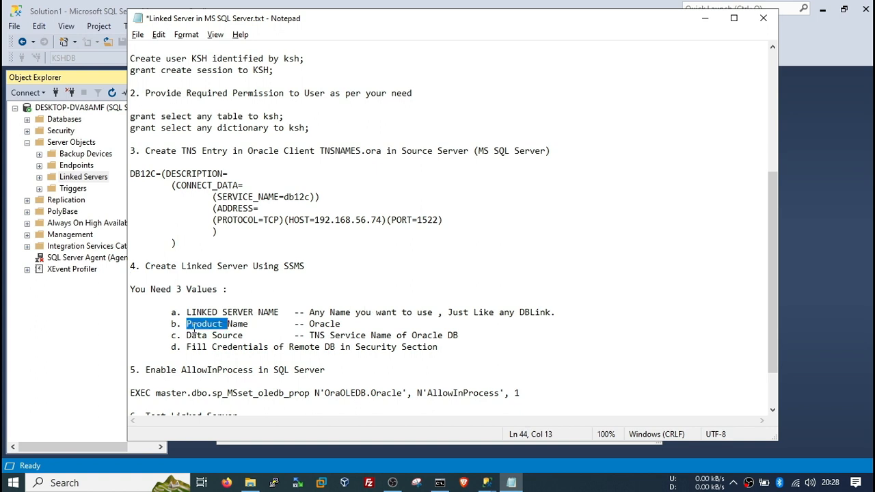
double_click(324, 323)
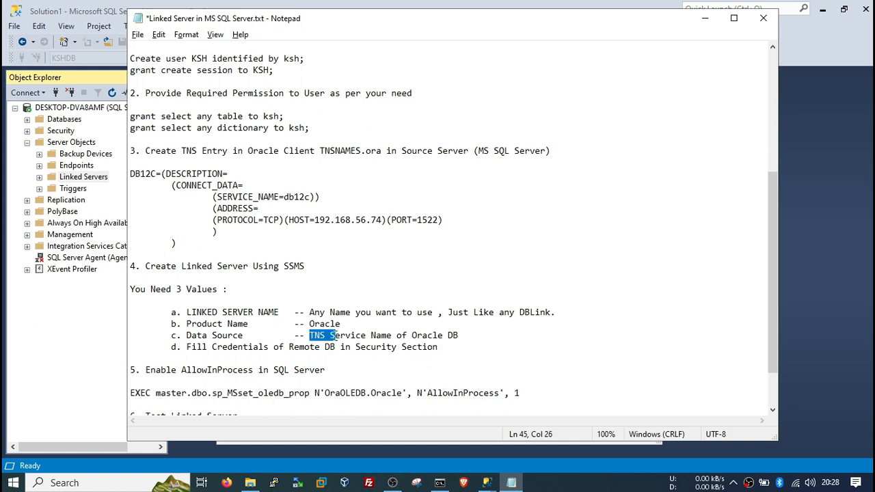
drag(309, 335, 389, 335)
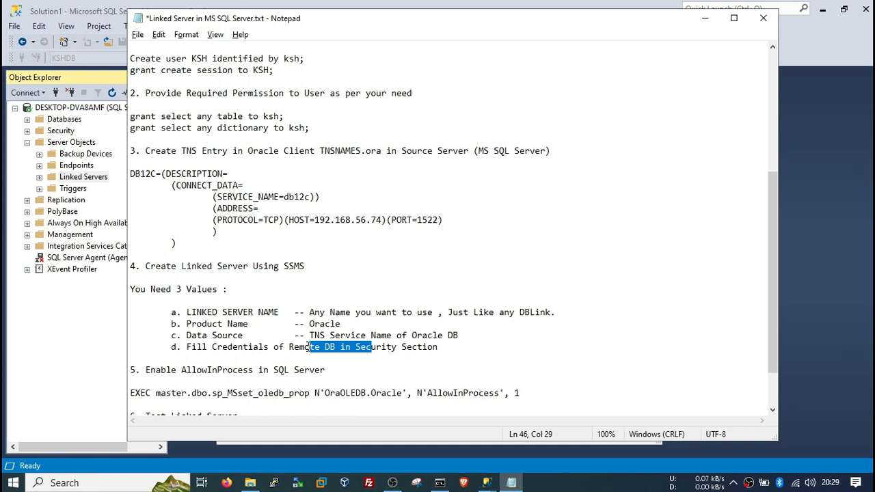
mouse_move(389, 276)
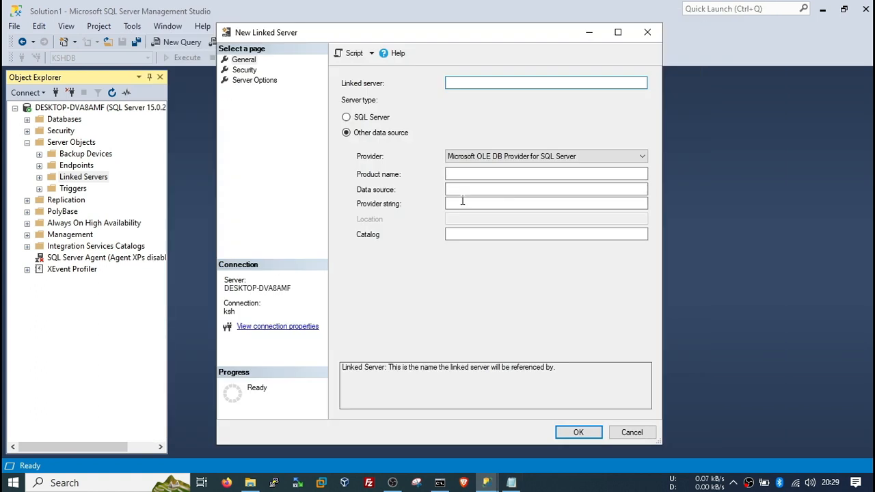
Step: Enter ORA_DB12C as the linked server name in the New Linked Server dialog
click(546, 83)
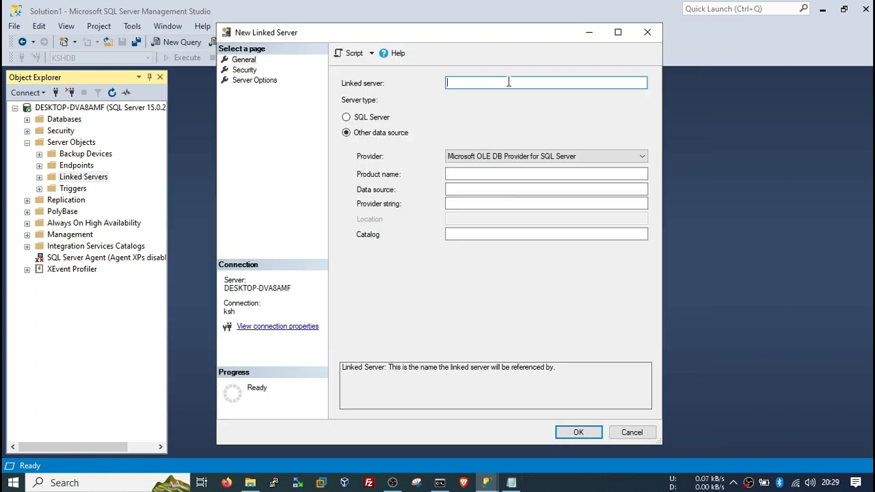
text(ORA)
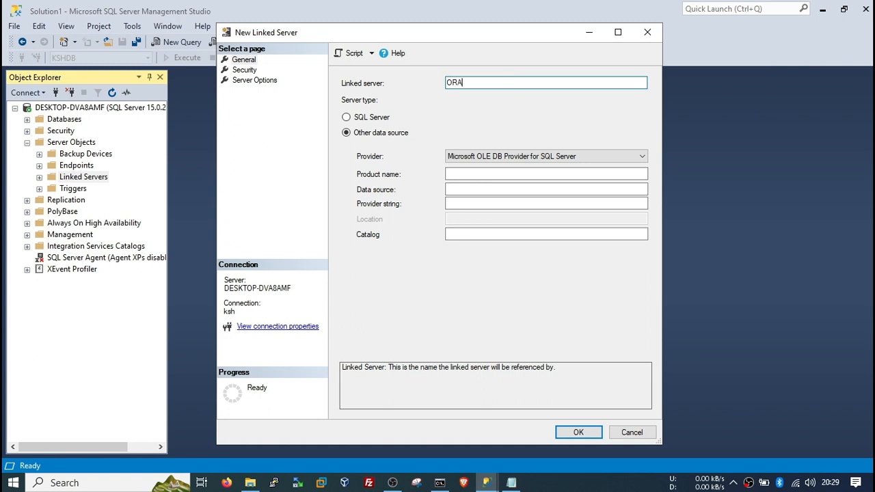
text(_DB12C)
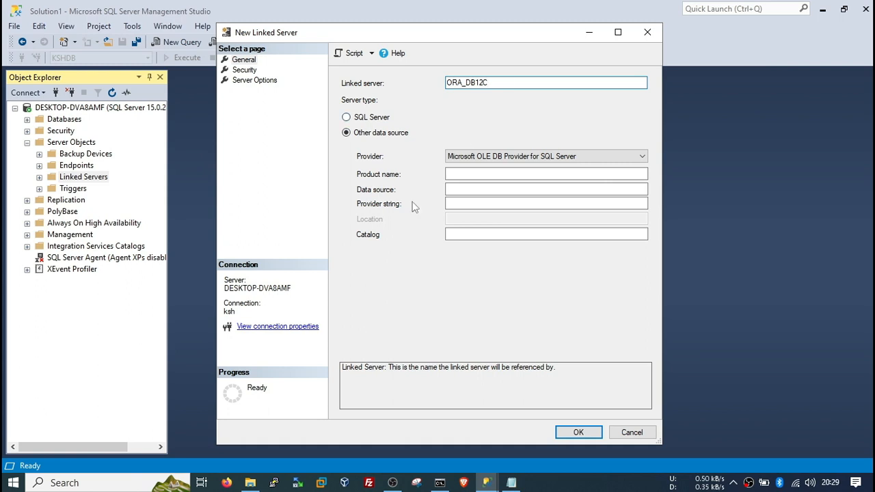
click(345, 133)
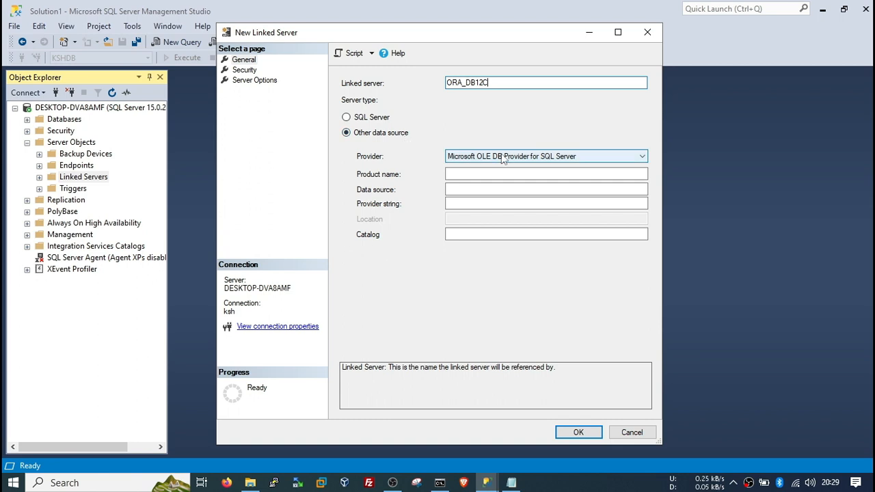
Step: Choose Oracle Provider for OLE DB with product name Oracle and data source DB12C
click(640, 155)
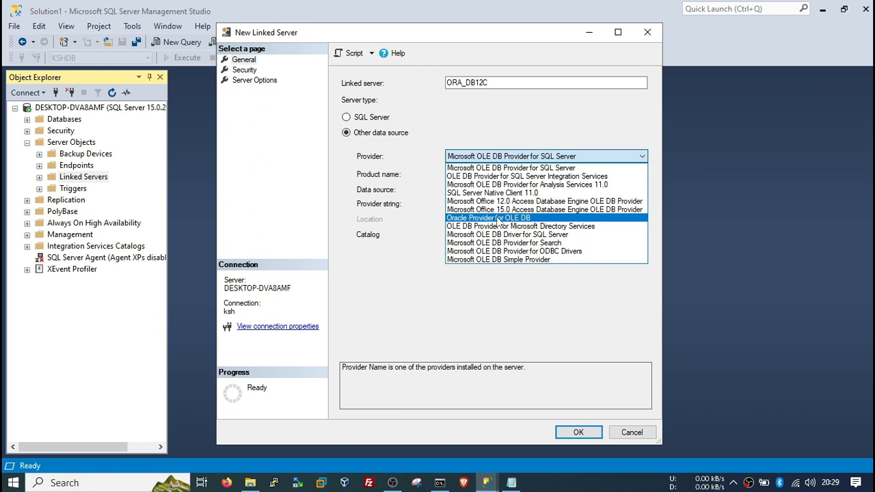
click(488, 218)
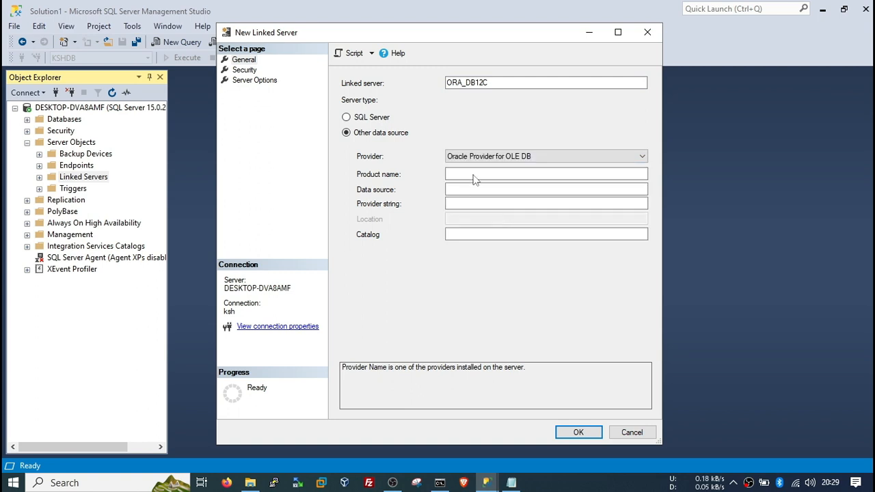
text(O)
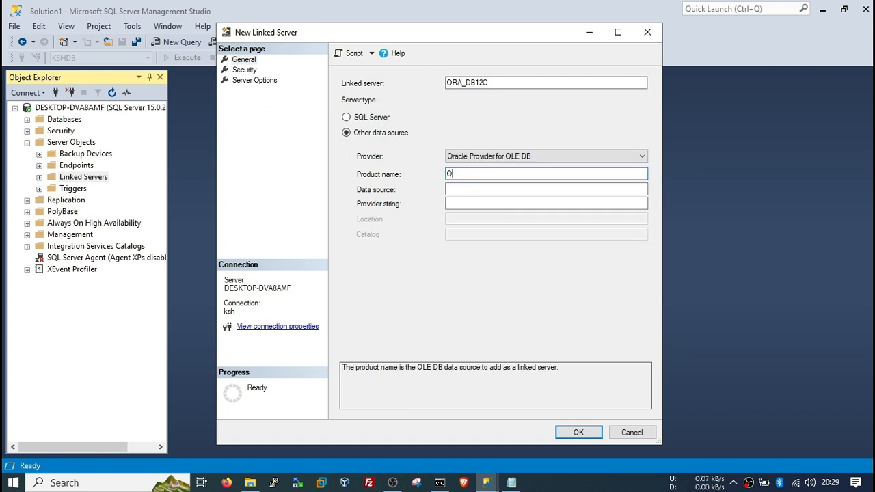
text(racle)
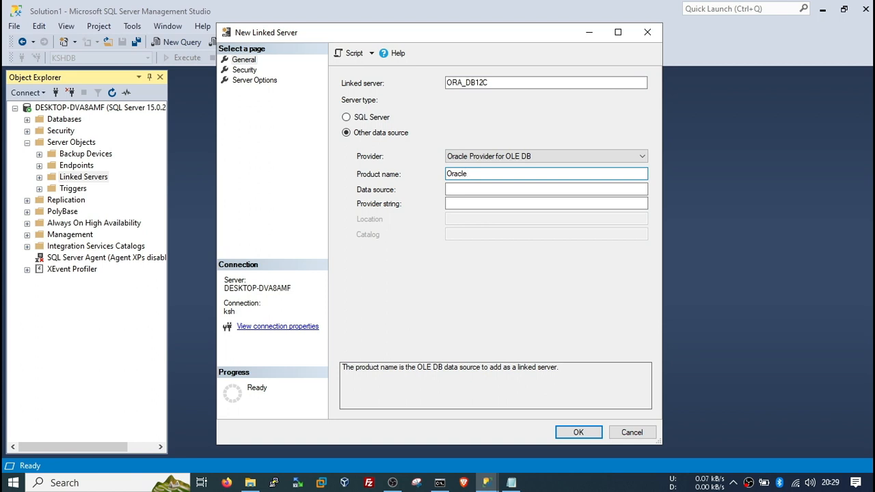
text(D)
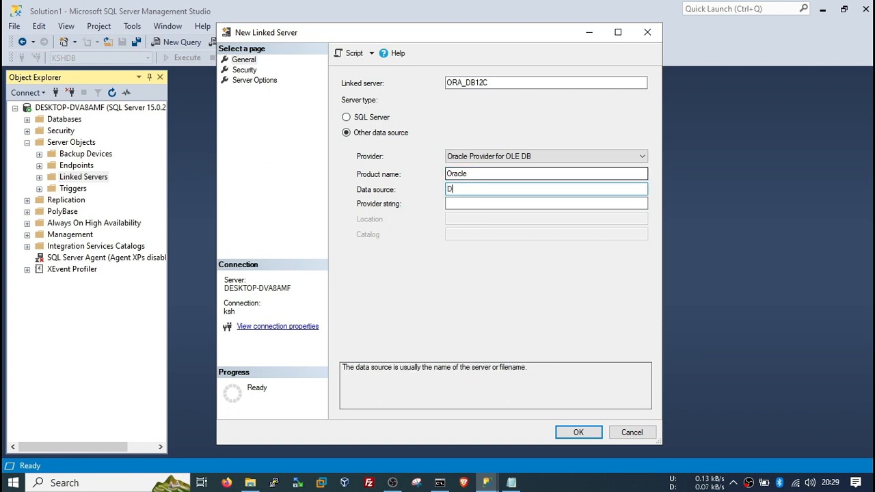
text(B12C)
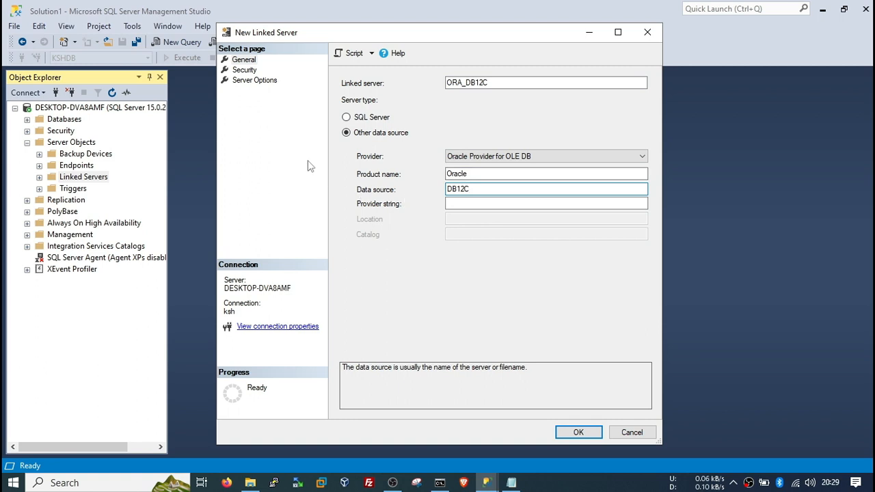
Step: Set Security to use remote login ksh with its password as the security context
click(243, 69)
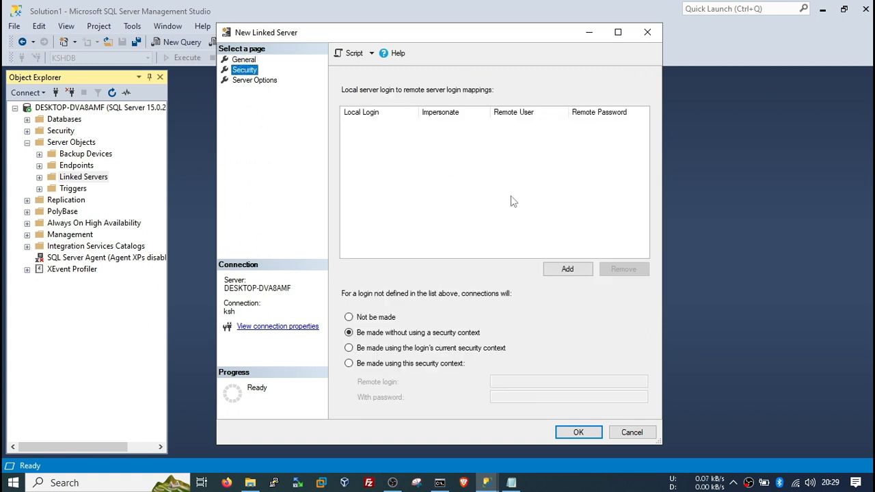
mouse_move(399, 372)
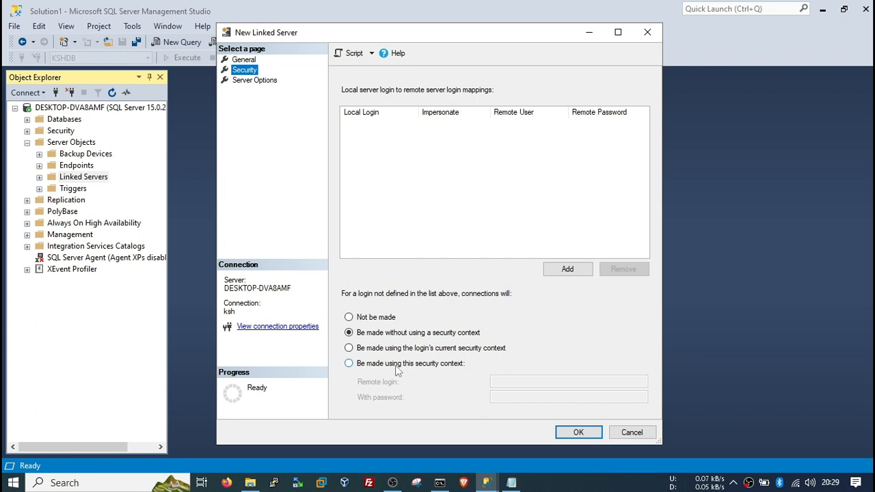
click(349, 364)
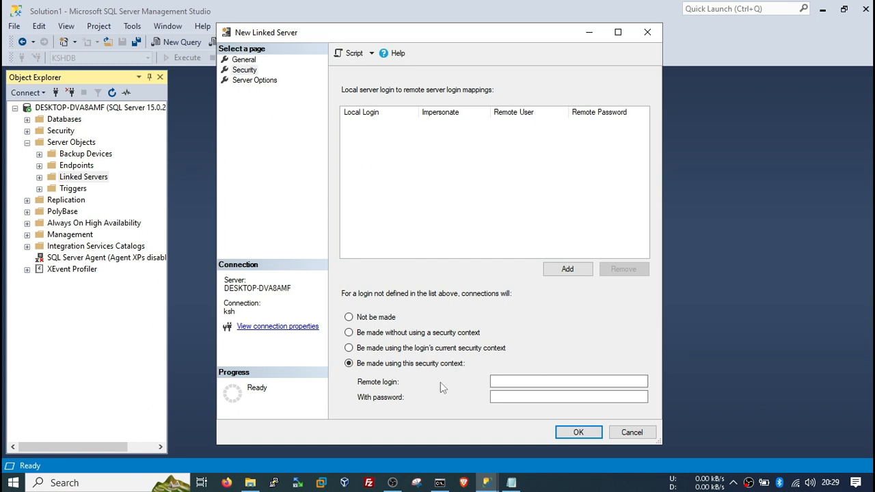
click(569, 381)
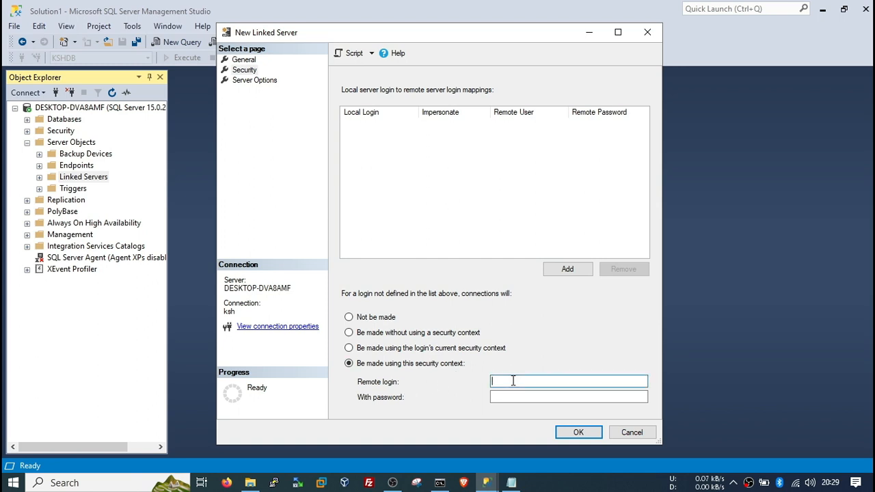
text(ksh)
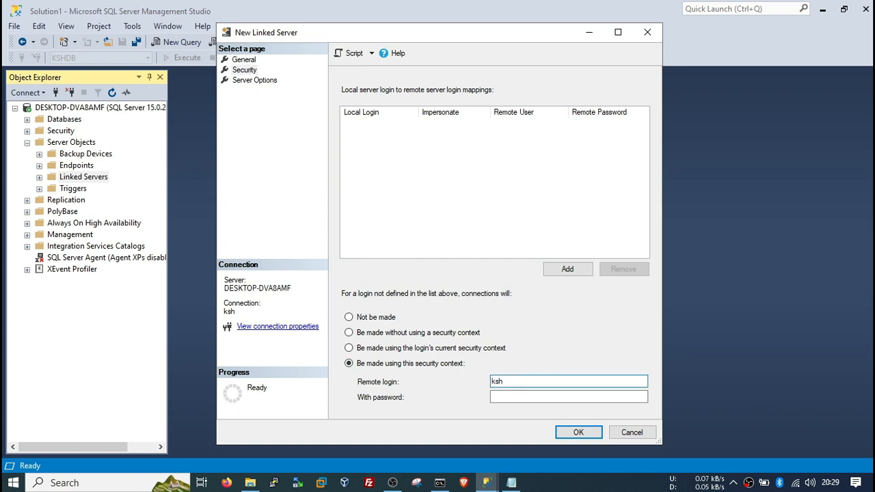
text(***)
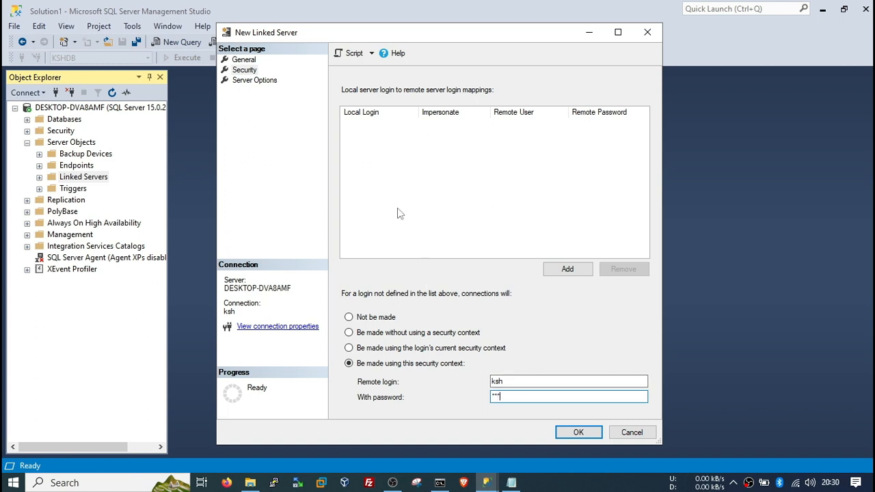
mouse_move(632, 432)
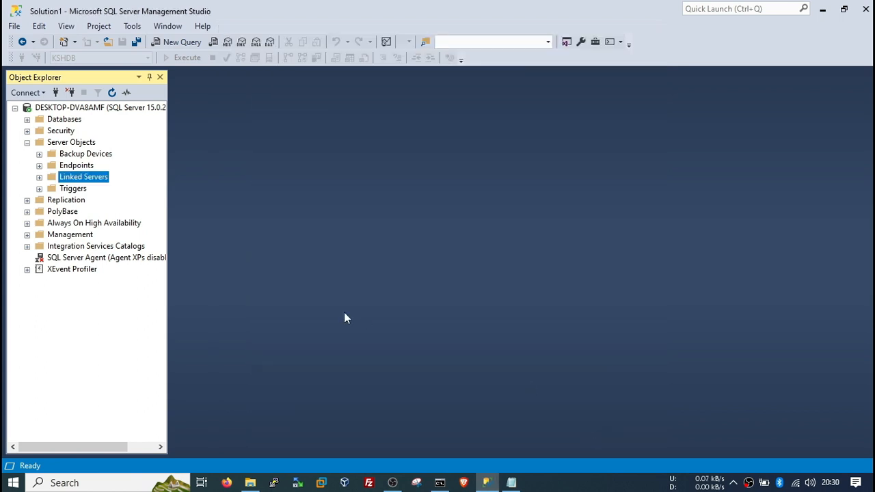
Step: Expand Linked Servers to show the new ORA_DB12C linked server
click(39, 177)
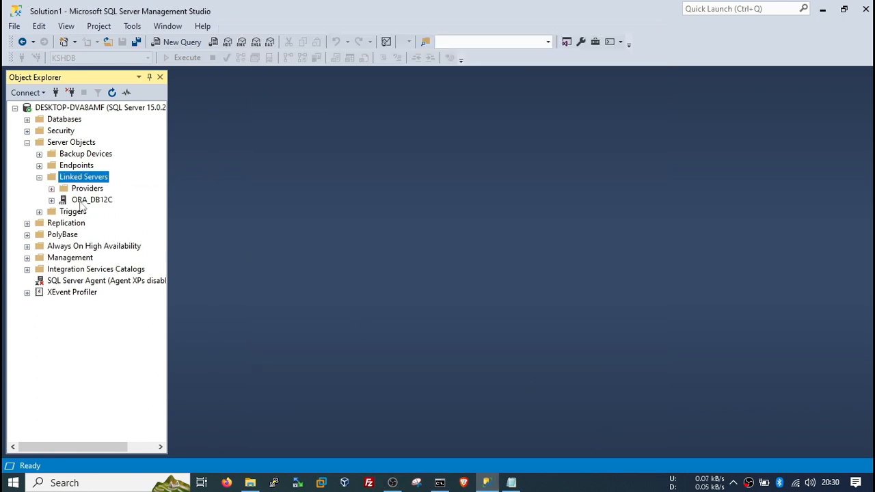
click(92, 199)
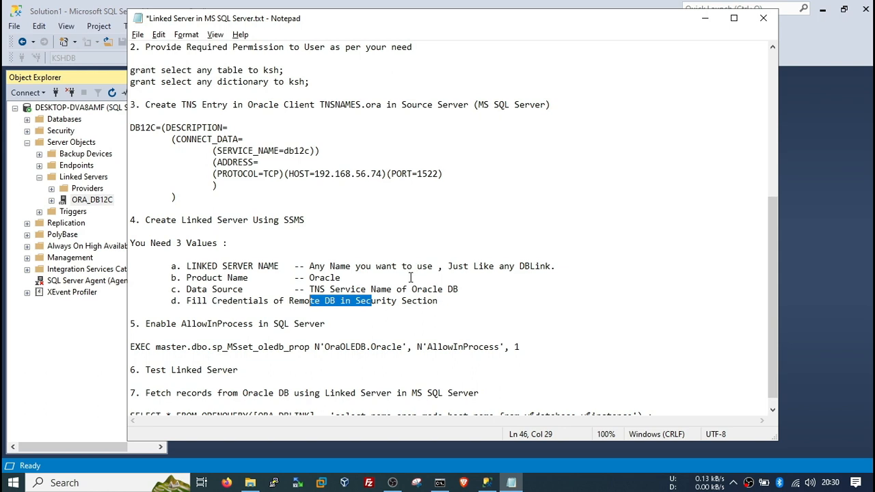
Step: Select the step 5 sp_MSset_oledb_prop AllowInProcess statement in the notes
scroll(down, 3)
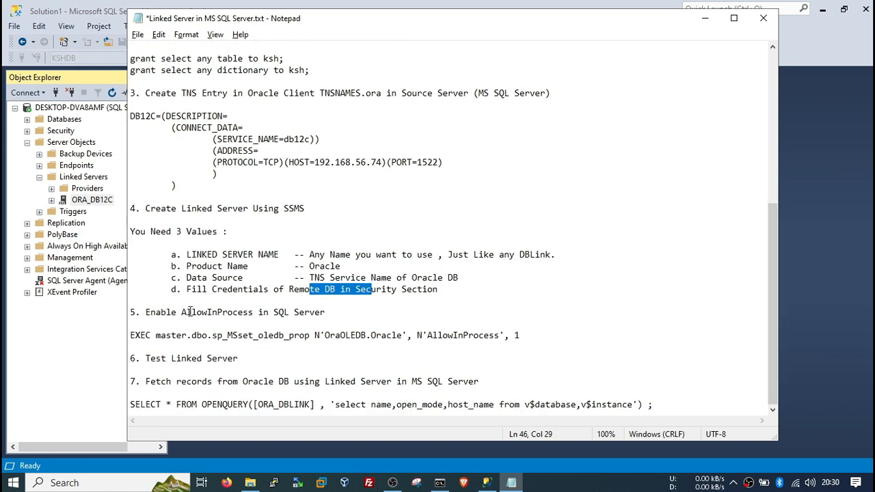
double_click(218, 311)
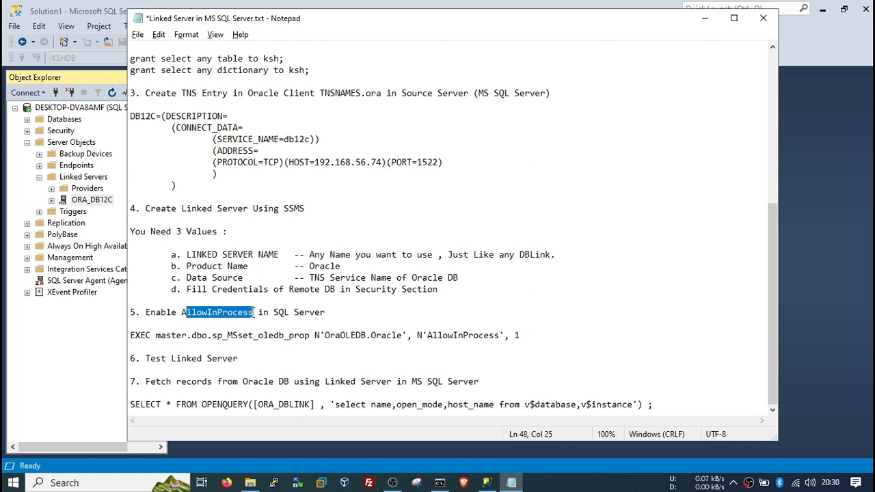
triple_click(227, 311)
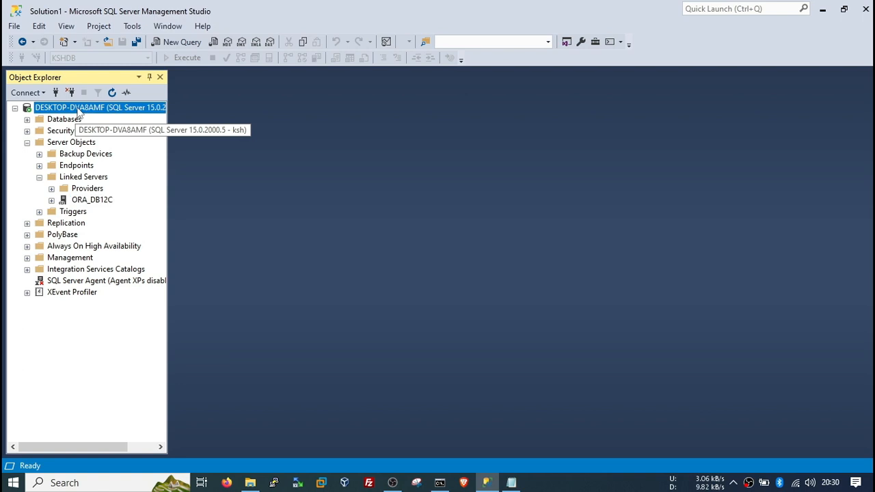
mouse_move(116, 164)
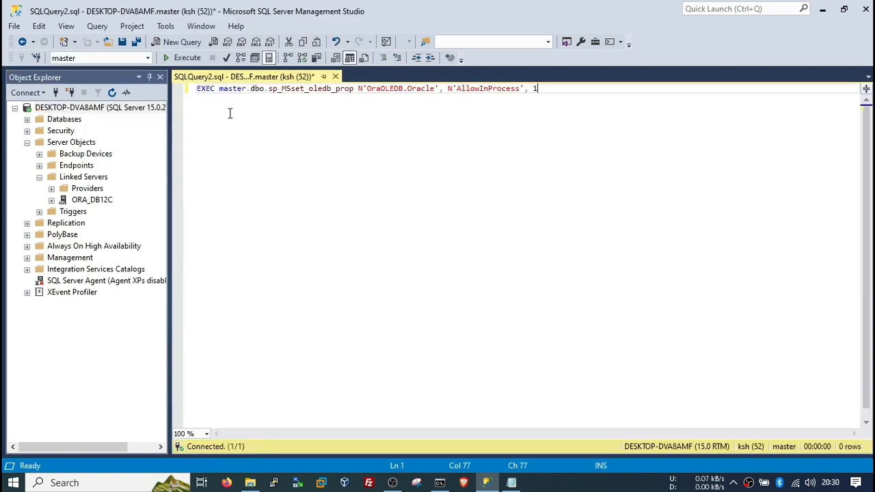
Step: Execute sp_MSset_oledb_prop setting AllowInProcess to 1 for OraOLEDB.Oracle
click(186, 57)
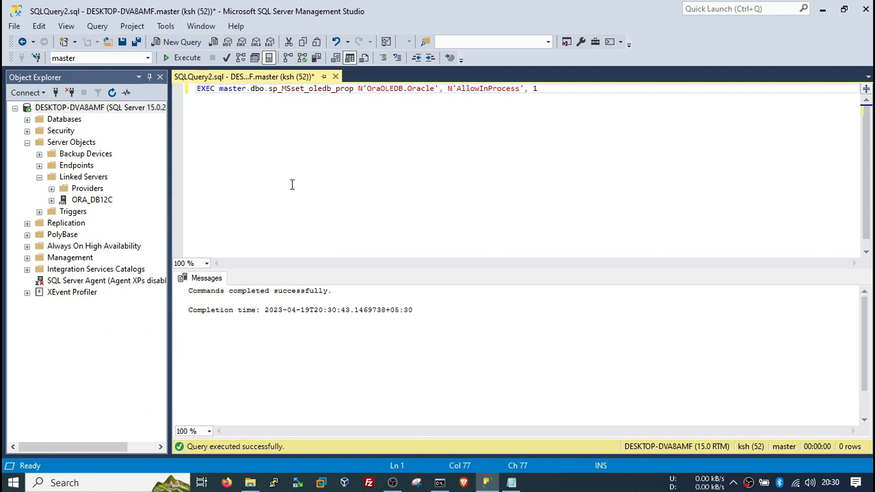
click(511, 483)
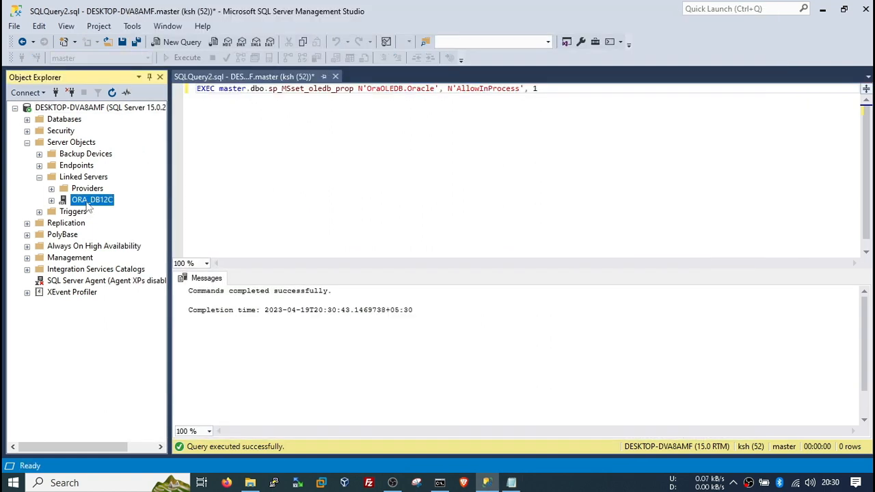
Step: Test the ORA_DB12C linked server connection and dismiss the success message
right_click(93, 200)
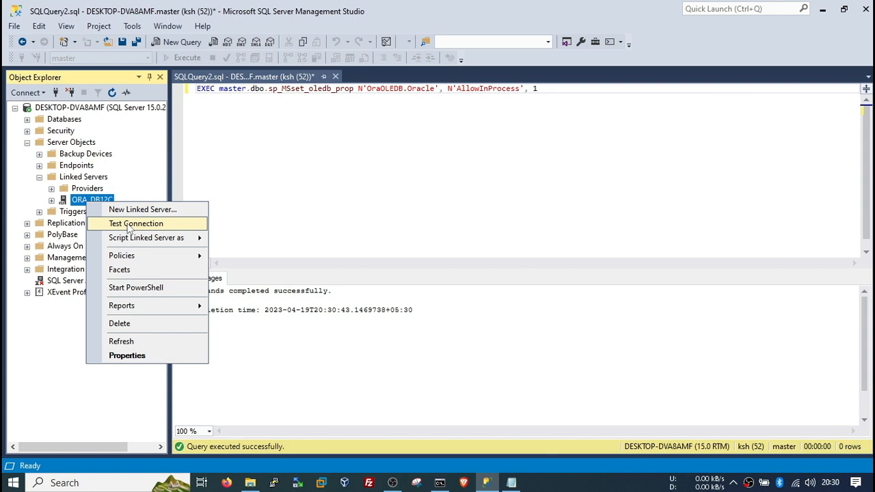
click(136, 224)
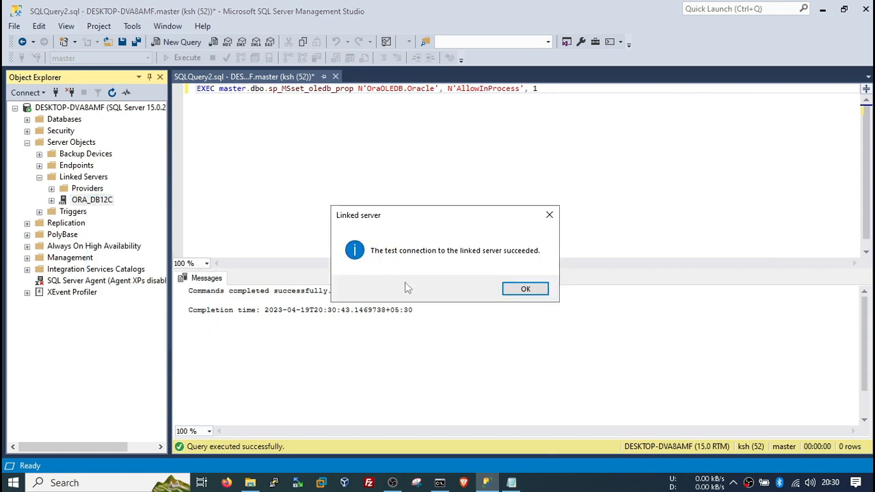
mouse_move(383, 260)
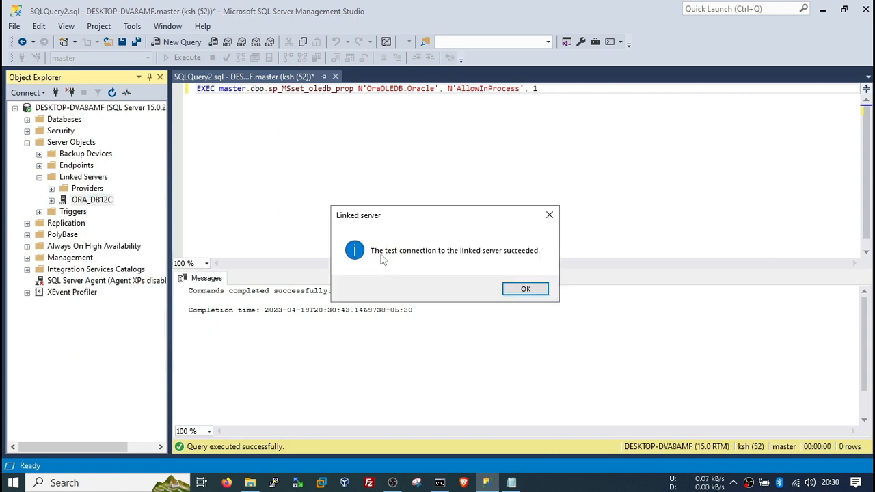
mouse_move(456, 272)
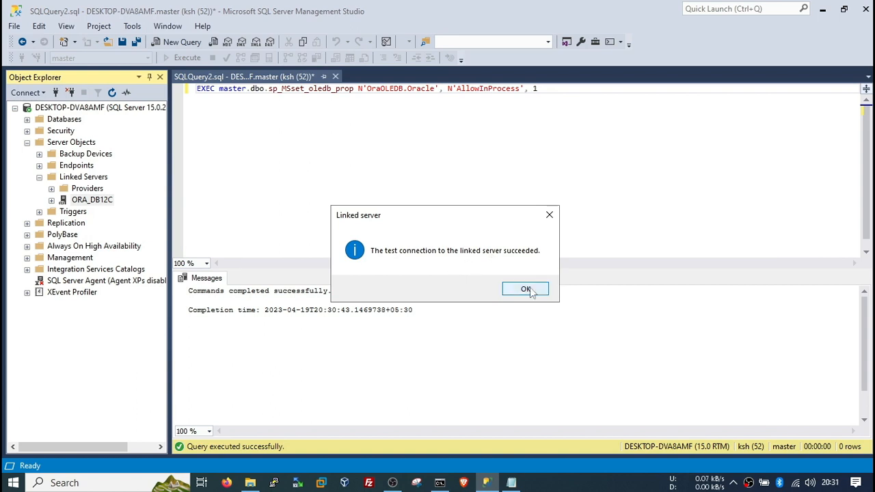
click(525, 289)
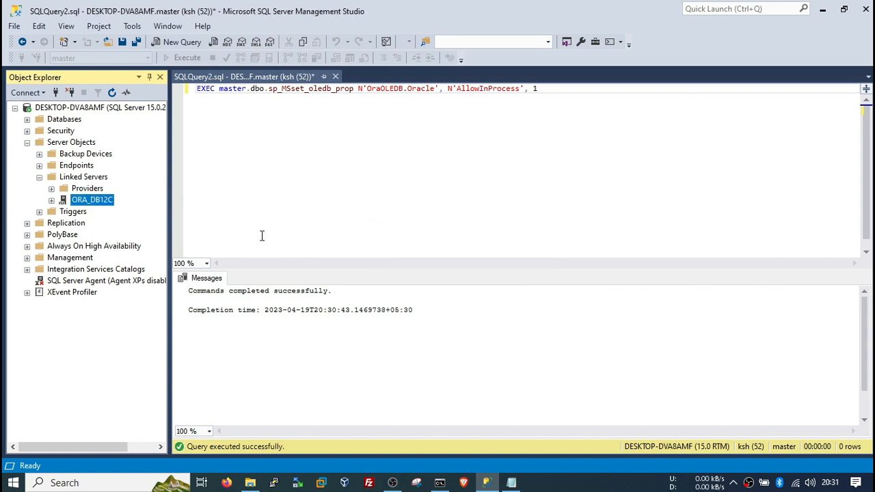
mouse_move(547, 432)
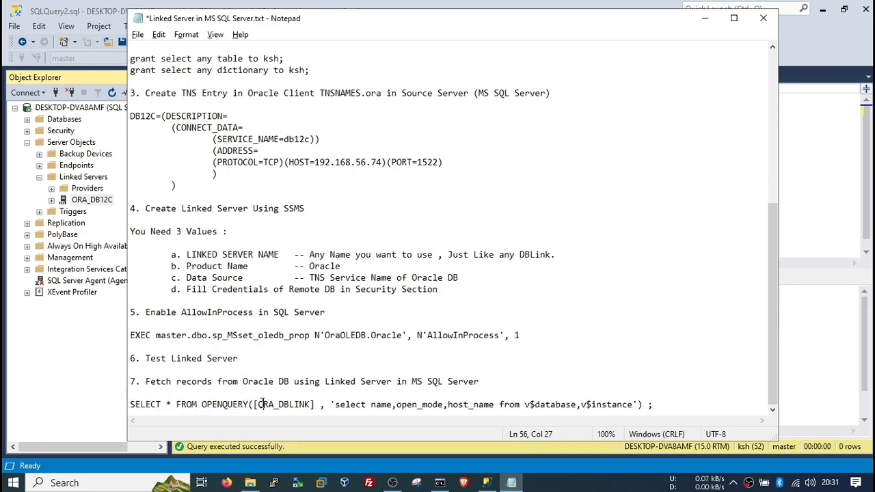
Step: Select the step 7 OPENQUERY statement with ORA_DBLINK in Notepad and copy it for SSMS
double_click(286, 404)
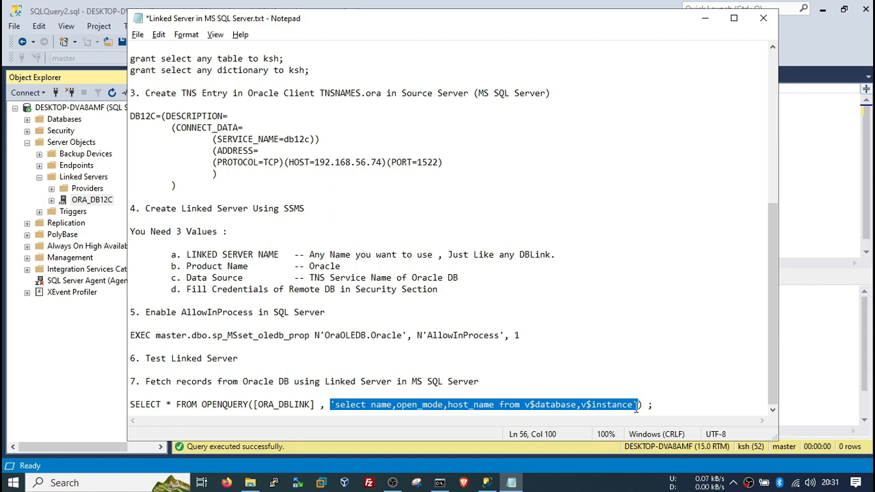
click(631, 405)
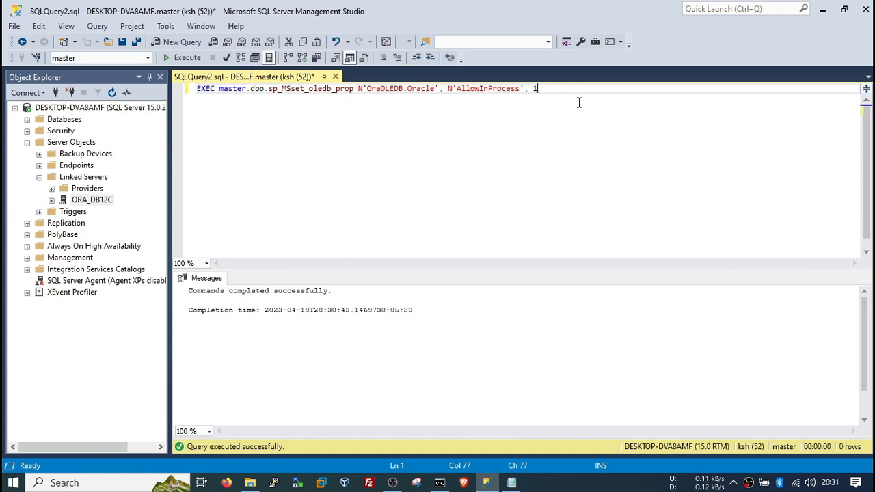
Step: Add the OPENQUERY on ORA_DBLINK selecting name, open_mode, host_name from v$database and run it, failing on unknown server
text(SELECT * FROM OPENQUERY([ORA_DBLINK] , 'select name,open_mode,host_name from v$database,v$instance') ;)
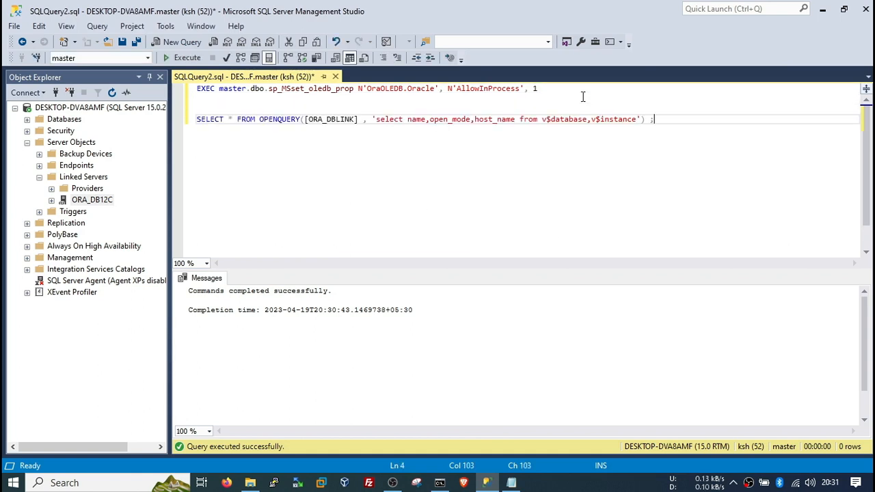
click(180, 57)
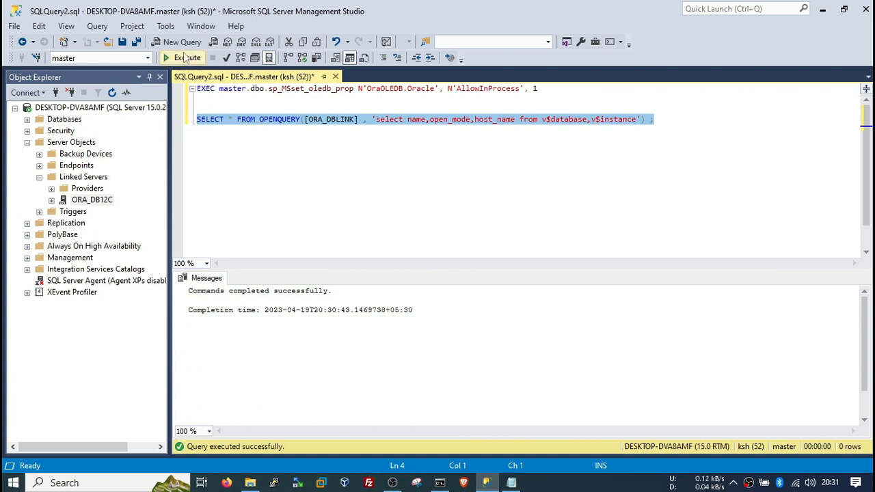
click(183, 57)
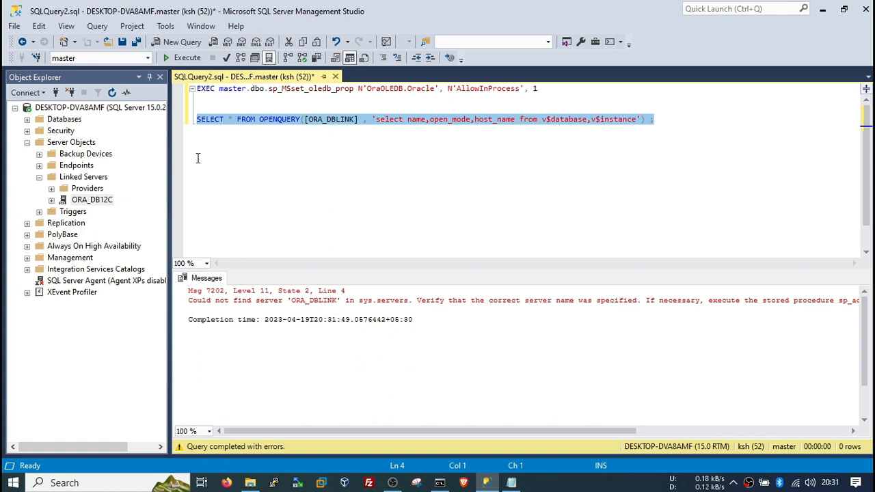
mouse_move(328, 126)
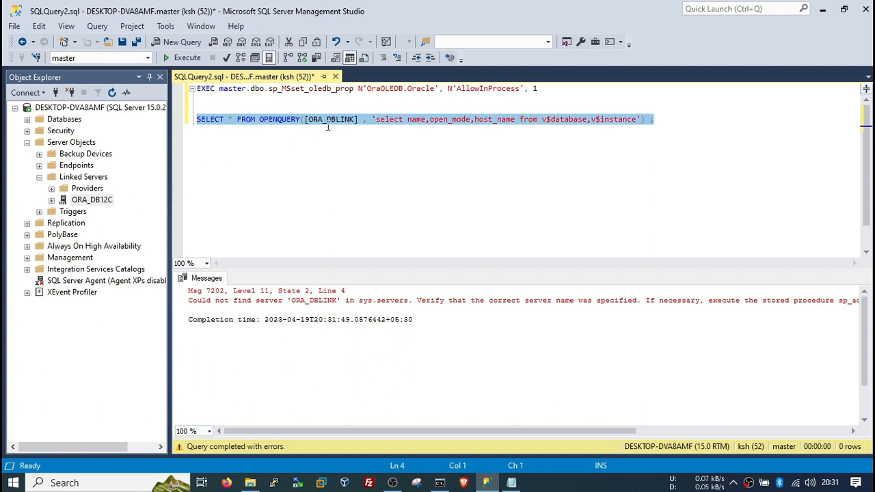
click(356, 119)
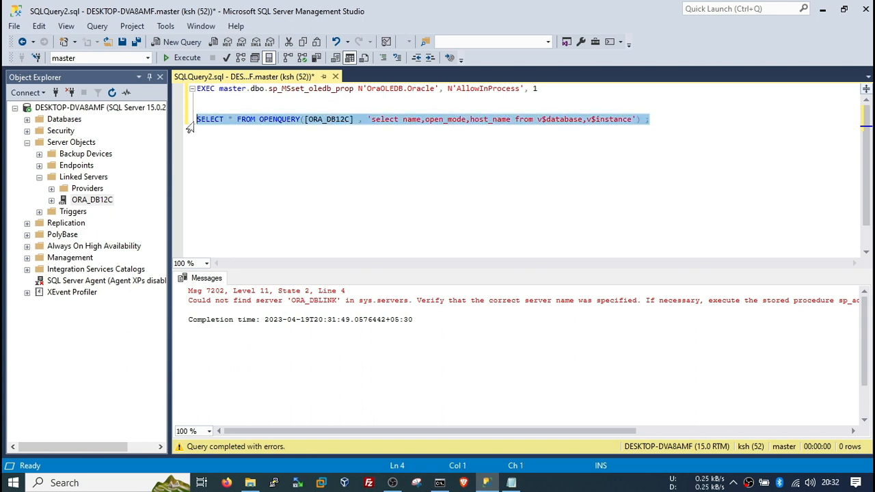
Step: Rerun the OPENQUERY against ORA_DB12C, returning DB12C, READ WRITE, srv4.localdomain, then go to the Notepad notes
click(187, 57)
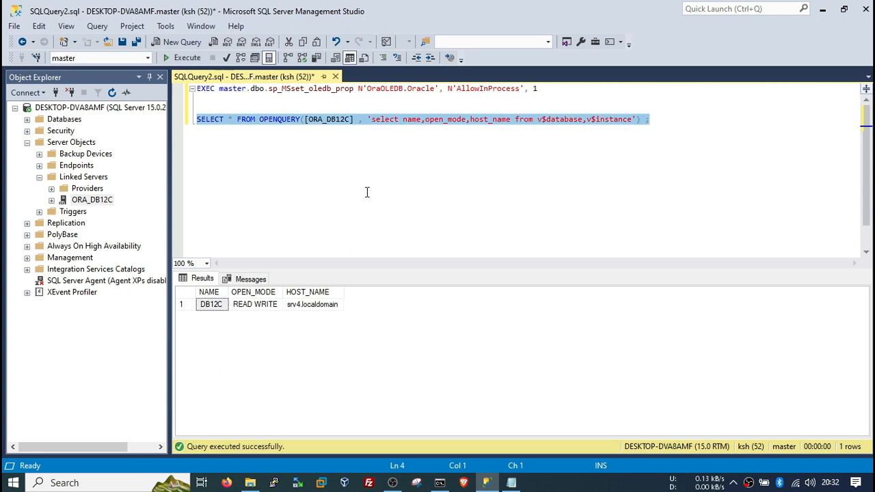
mouse_move(615, 127)
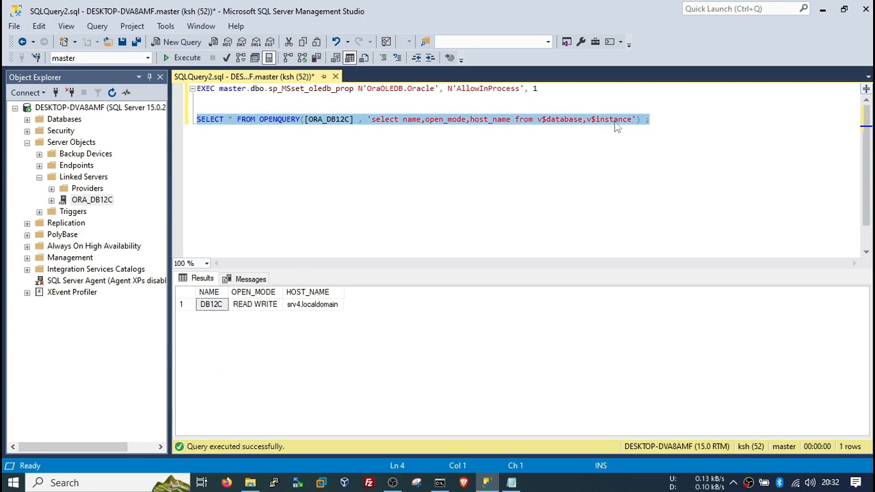
click(648, 119)
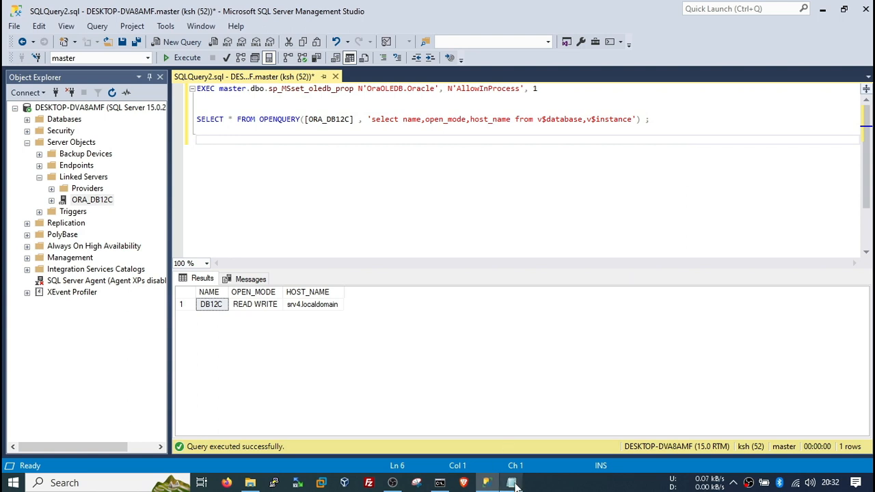
click(511, 482)
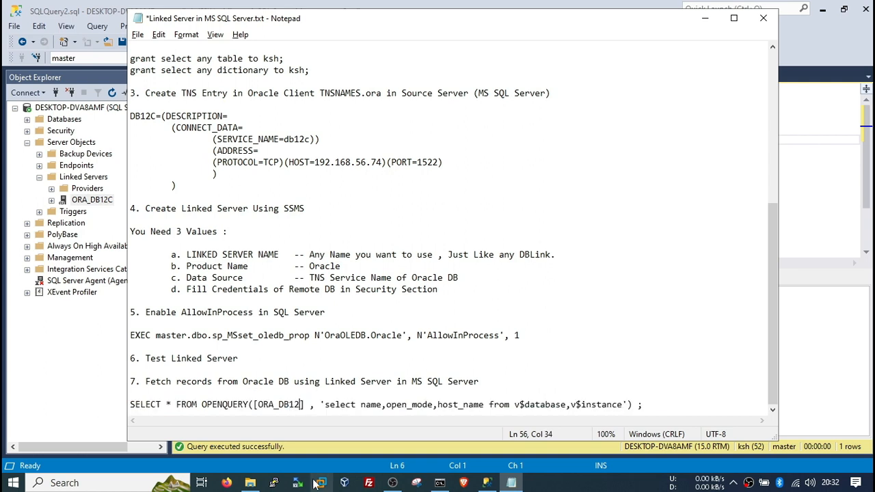
Step: Change the saved statement's linked server from ORA_DBLINK to ORA_DB12C
text(C)
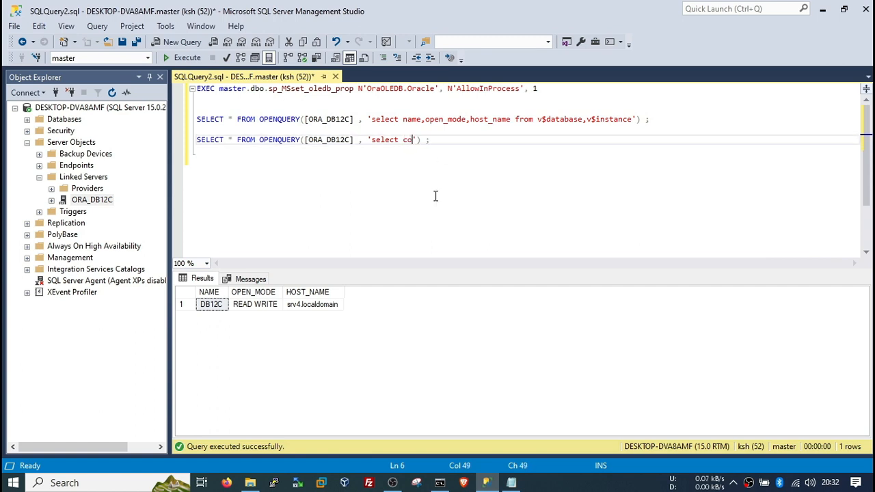
Step: Run OPENQUERY([ORA_DB12C], 'select count(*) from dba_objects') and get 72641
text(unt(*) from)
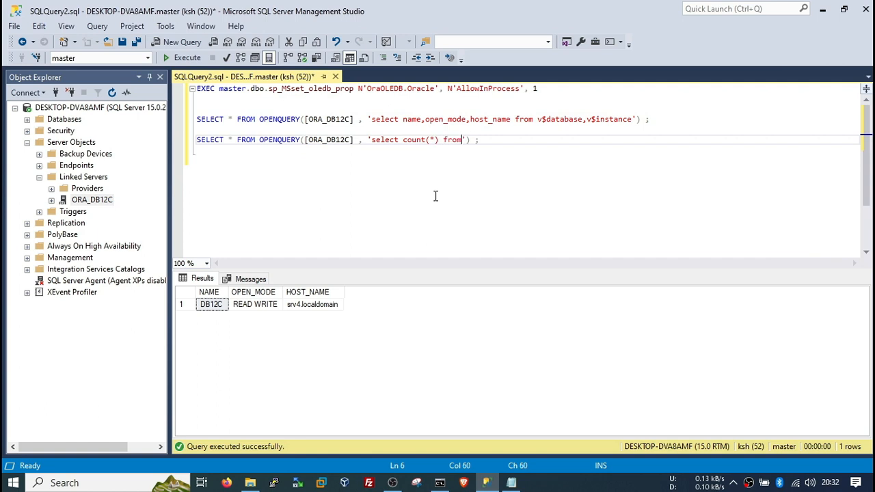
text(dba_objects)
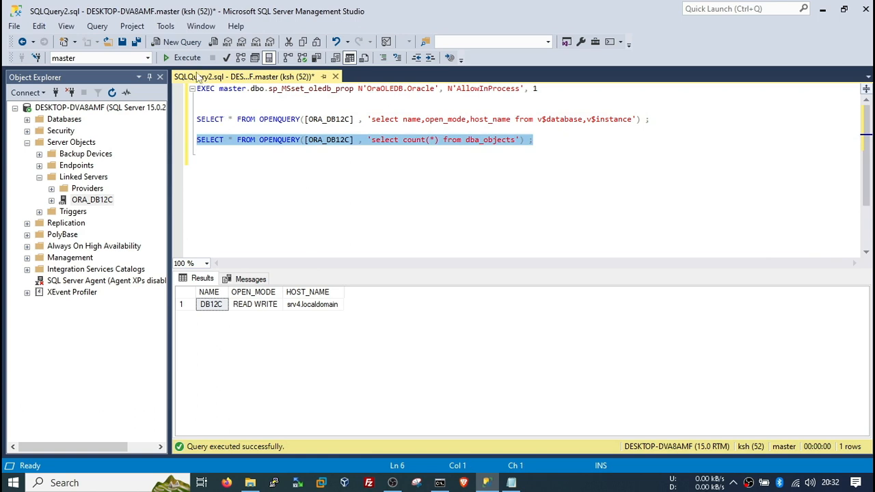
click(186, 57)
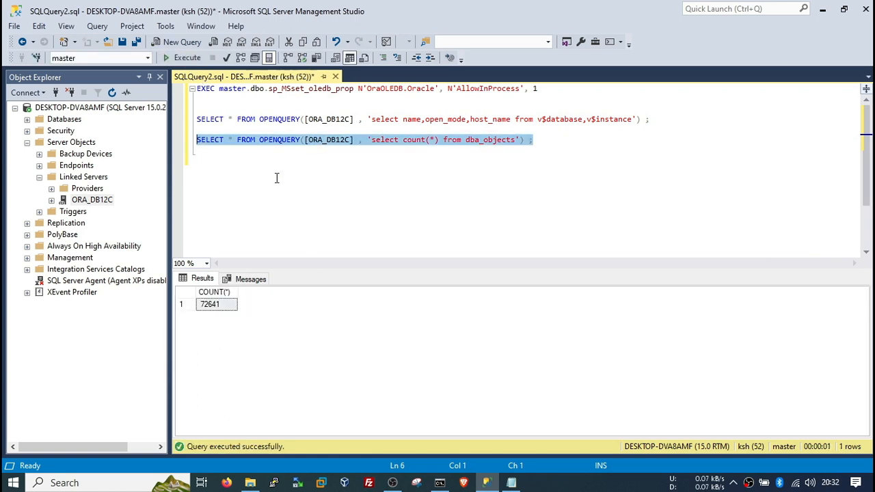